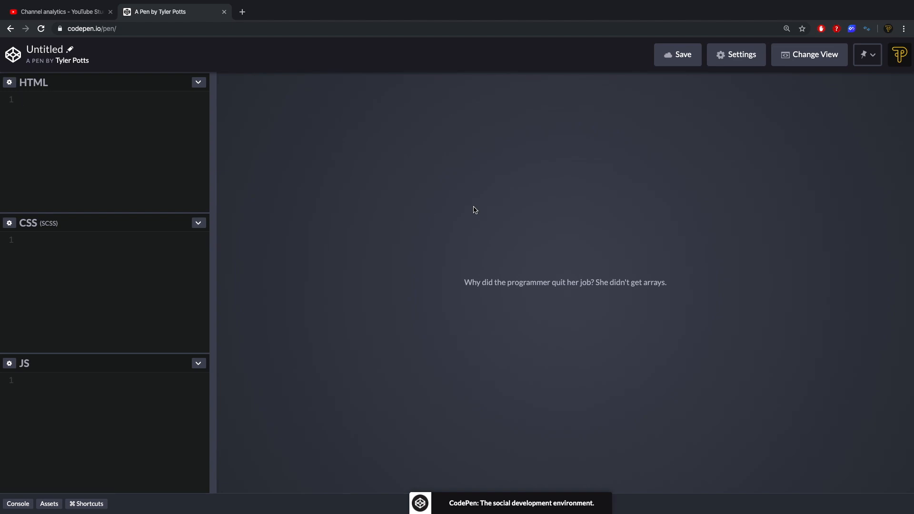
mouse_move(160, 168)
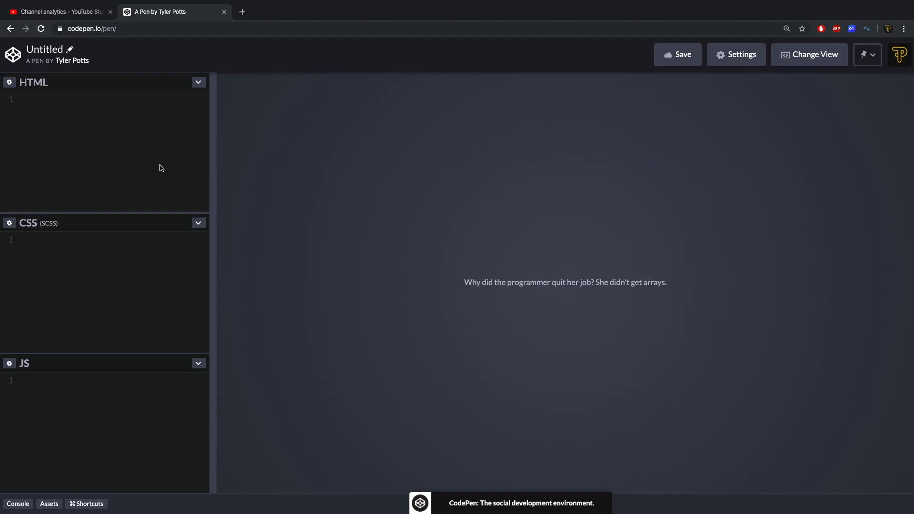
mouse_move(98, 137)
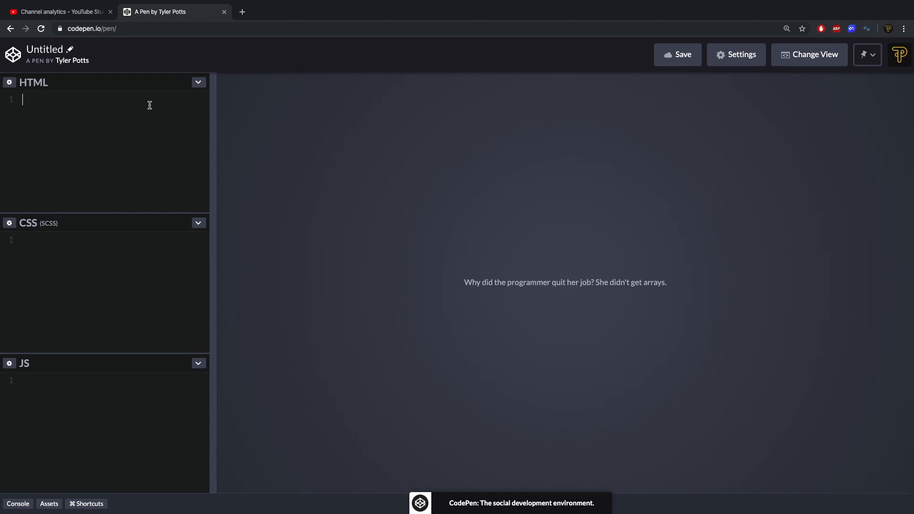
Add a div with classes square and one reading 'Box One', then move to the stylesheet
drag(208, 112, 206, 113)
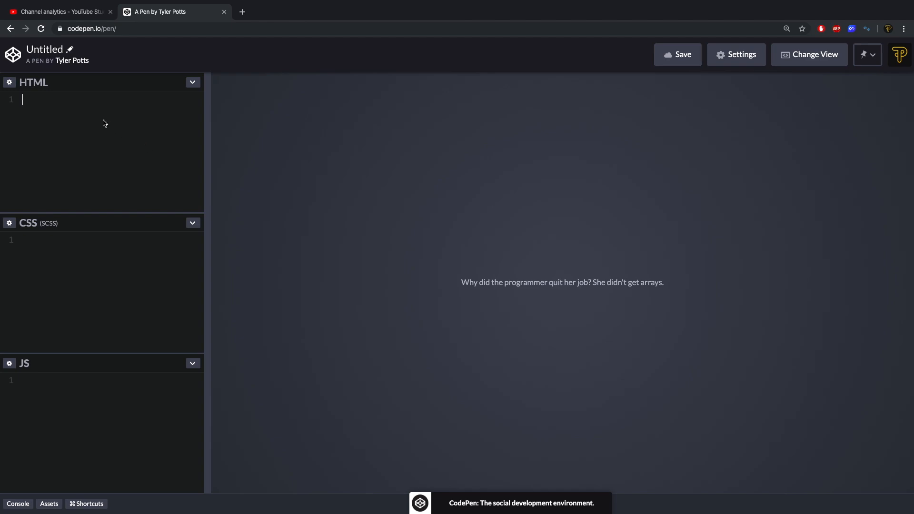
mouse_move(56, 350)
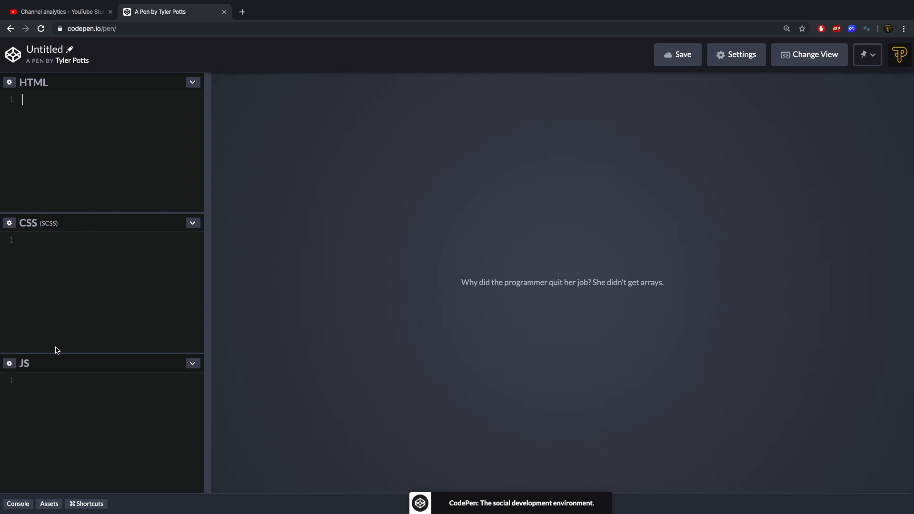
mouse_move(349, 208)
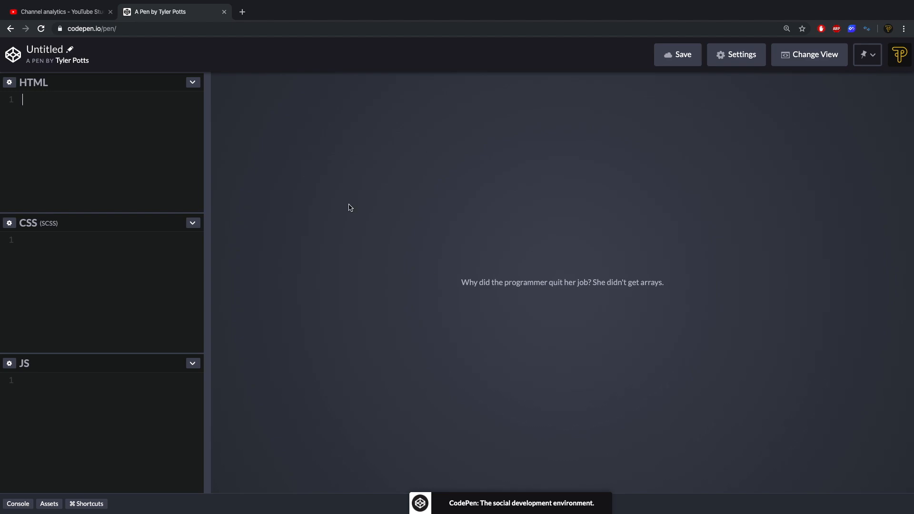
mouse_move(169, 172)
text(.)
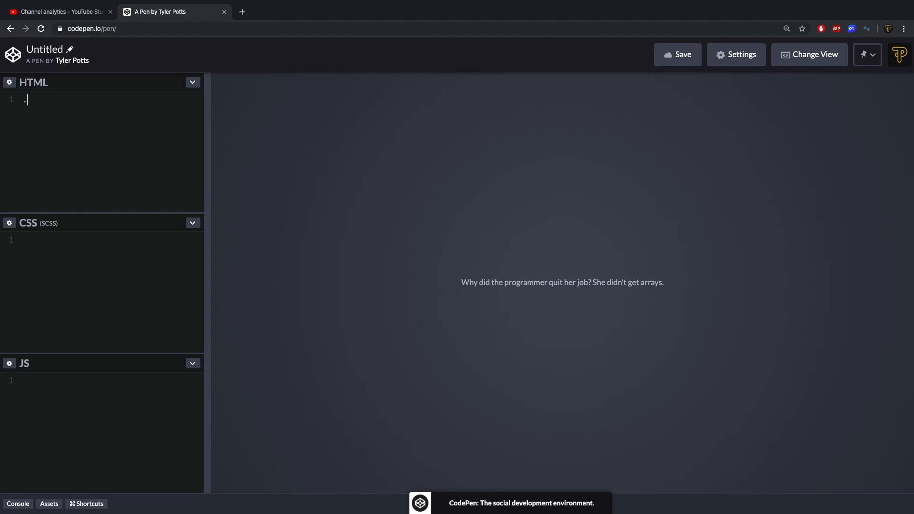
text(square one"></div>)
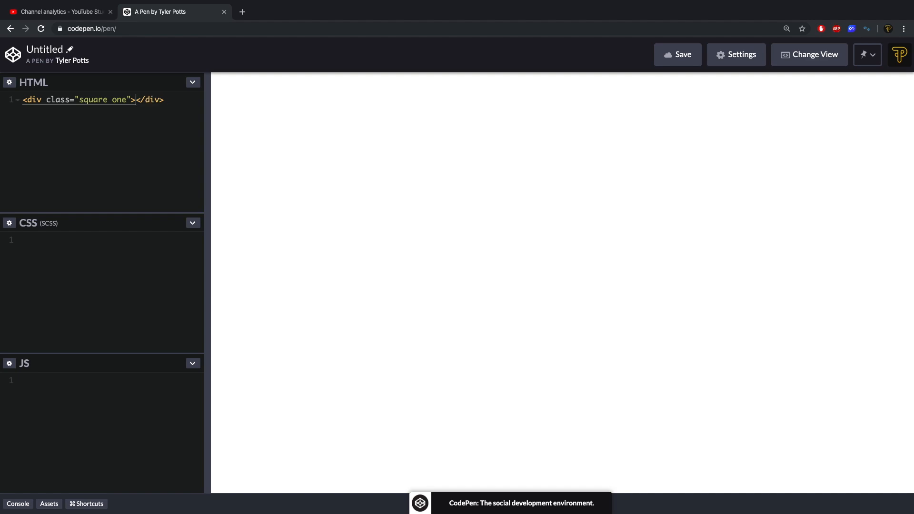
text(Box One)
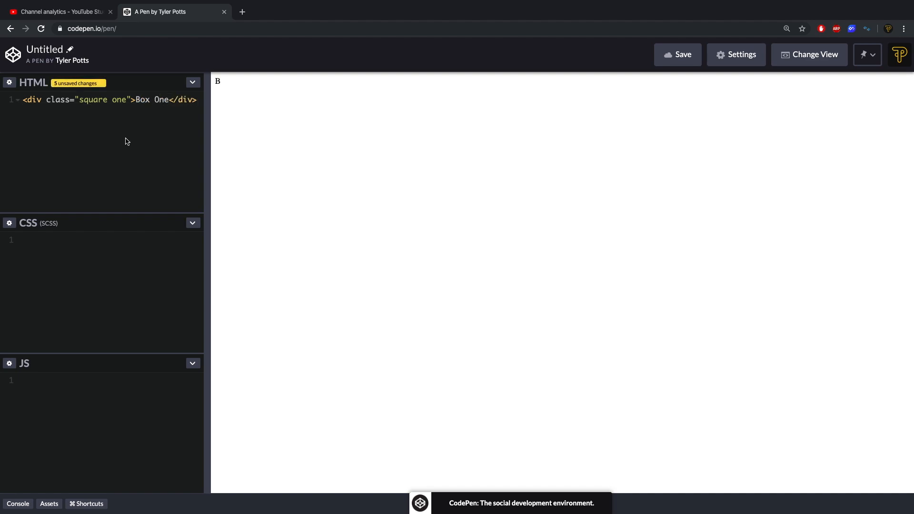
click(676, 55)
text(* {)
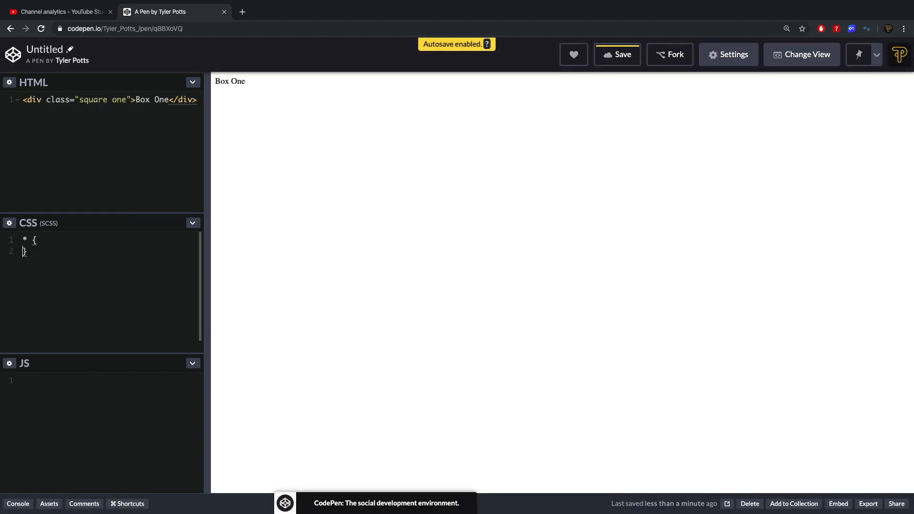
Fill the * rule with margin 0, padding 0, border-box sizing, sans-serif font, and start .square
text(margin: 0;)
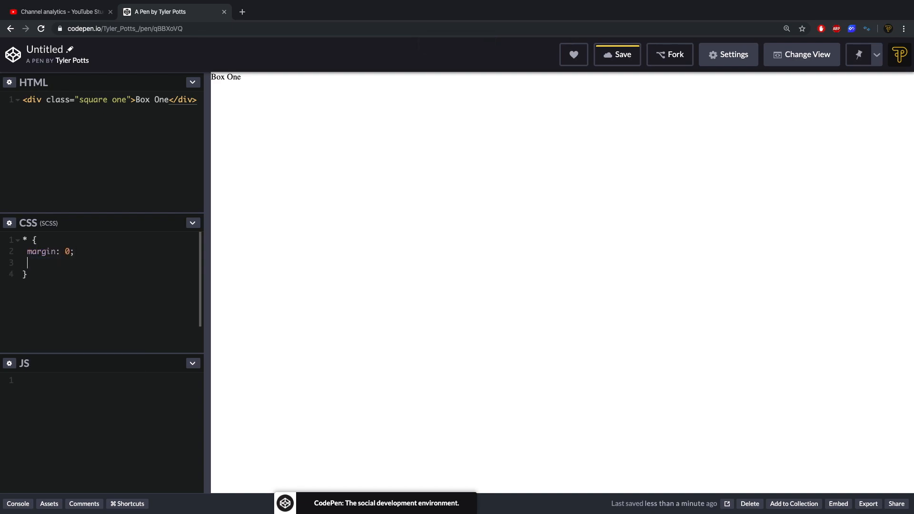
text(padding: 0;)
text(box-sizing: border-box;)
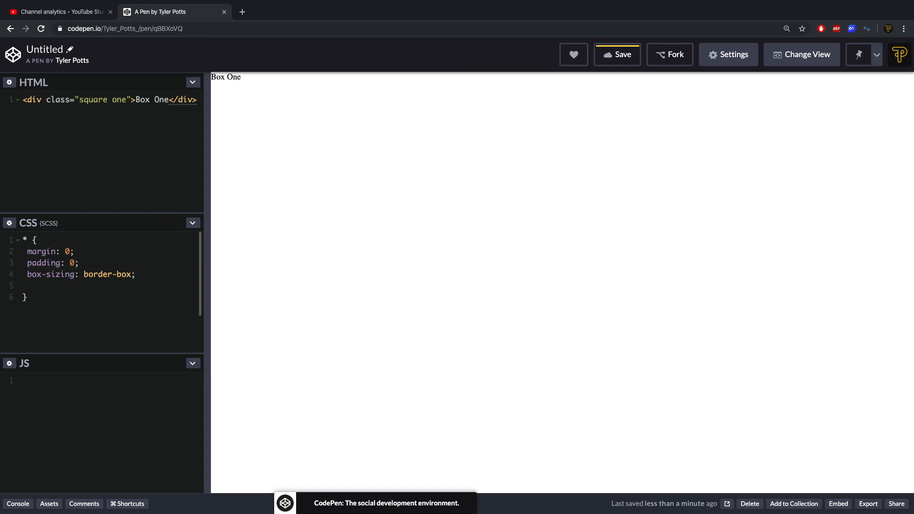
text(font-family:)
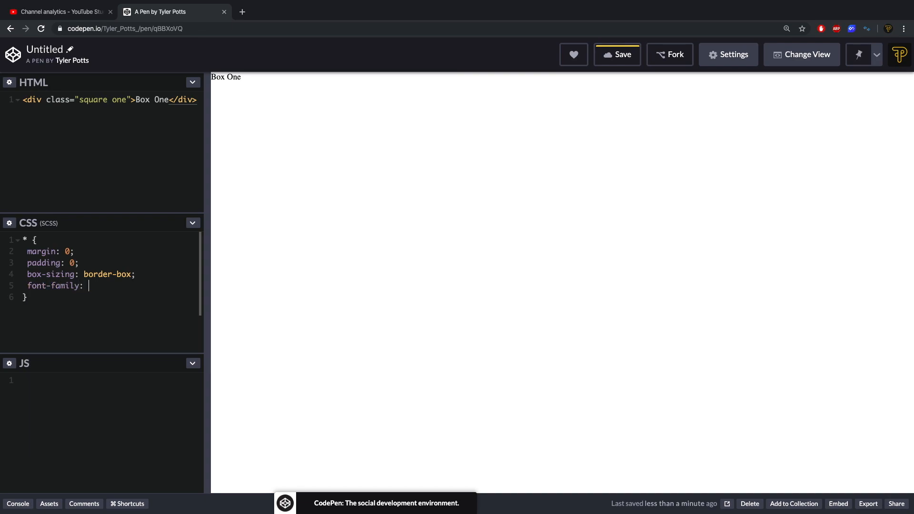
text('sans')
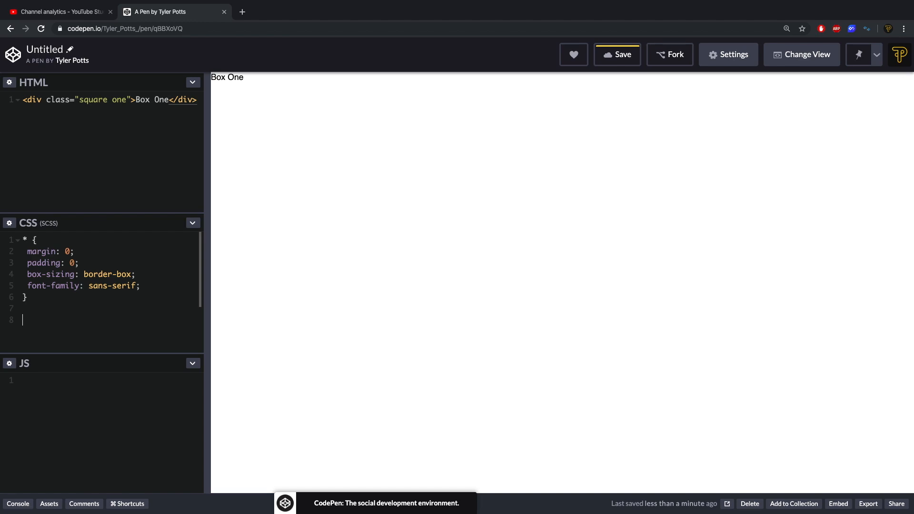
text(.square {)
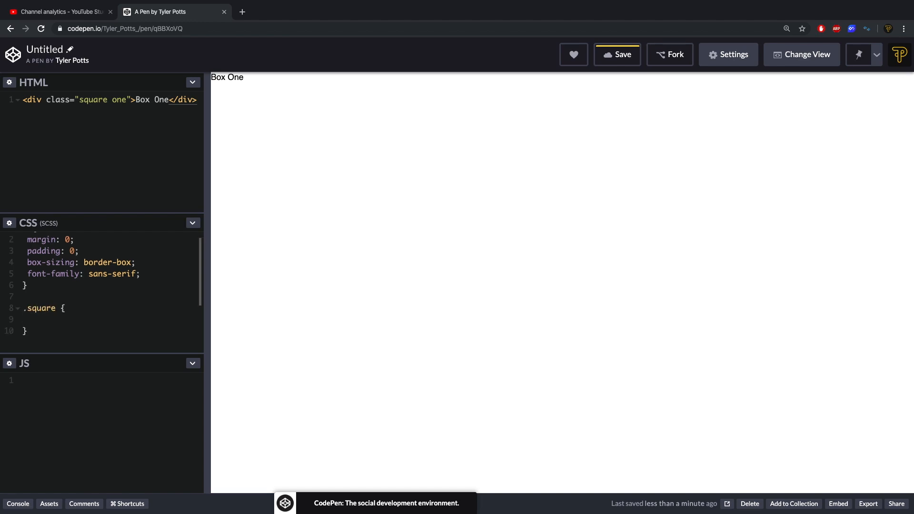
Give .square background-color #EEE and a 3px dashed red border, then begin the .one rule
text(background-color: #)
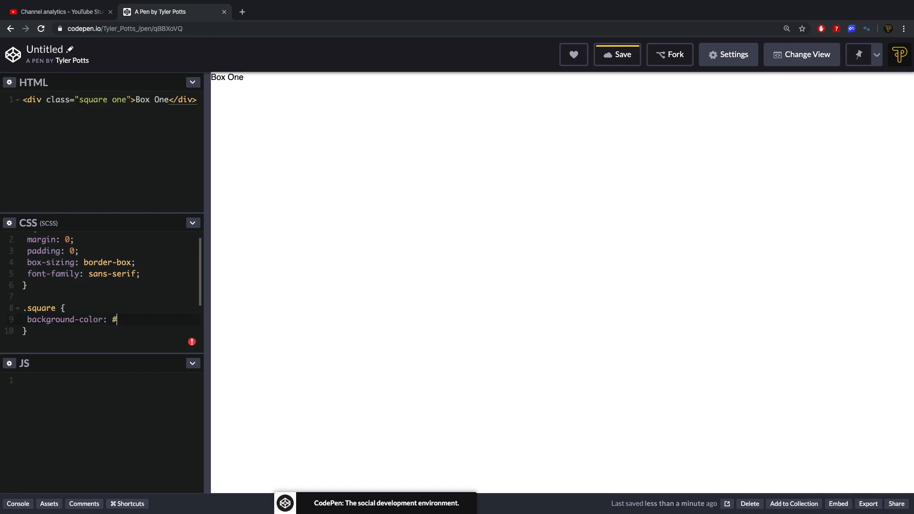
text(EEE;)
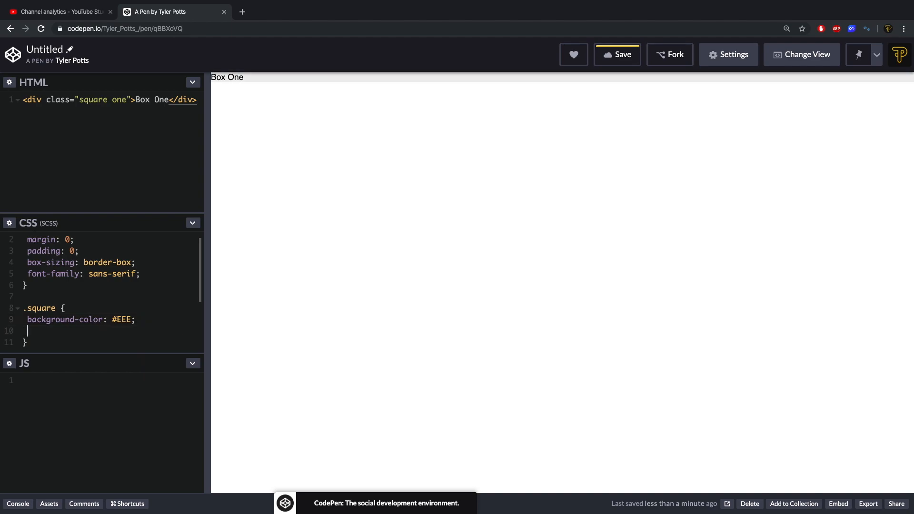
text(border:)
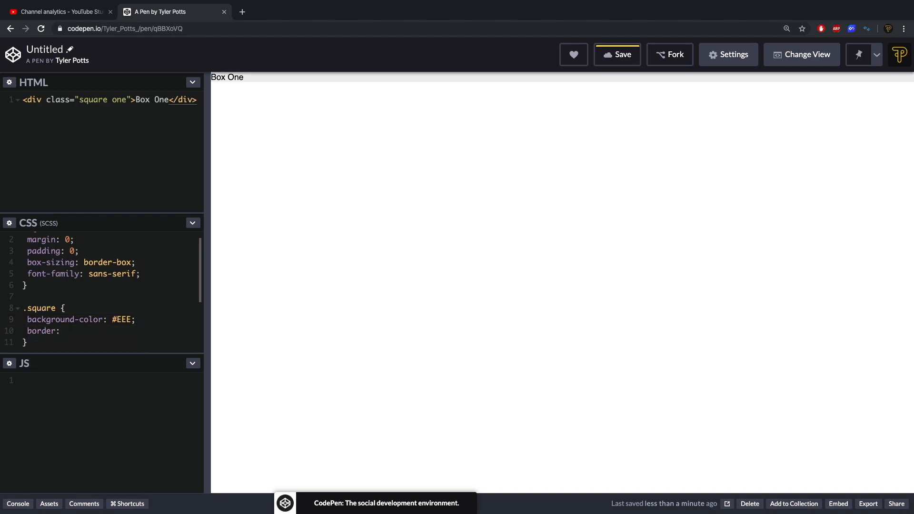
text(3px solid)
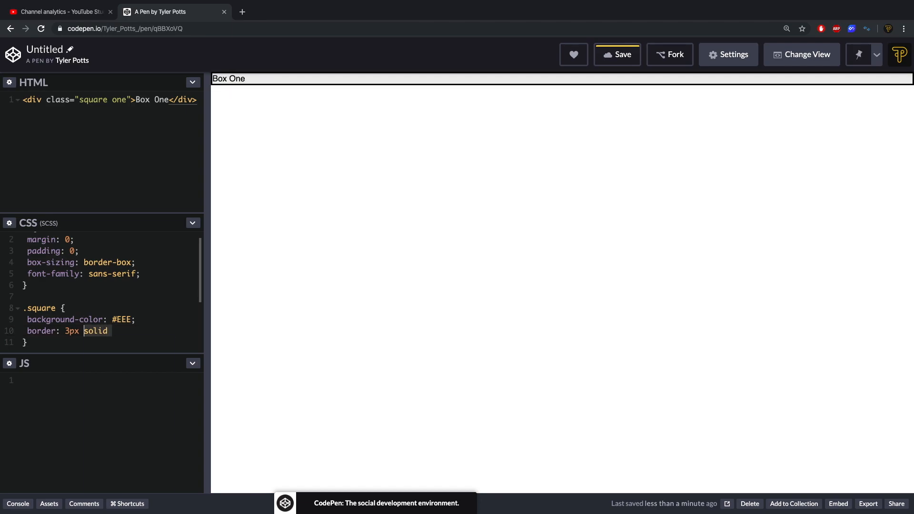
text(dashed)
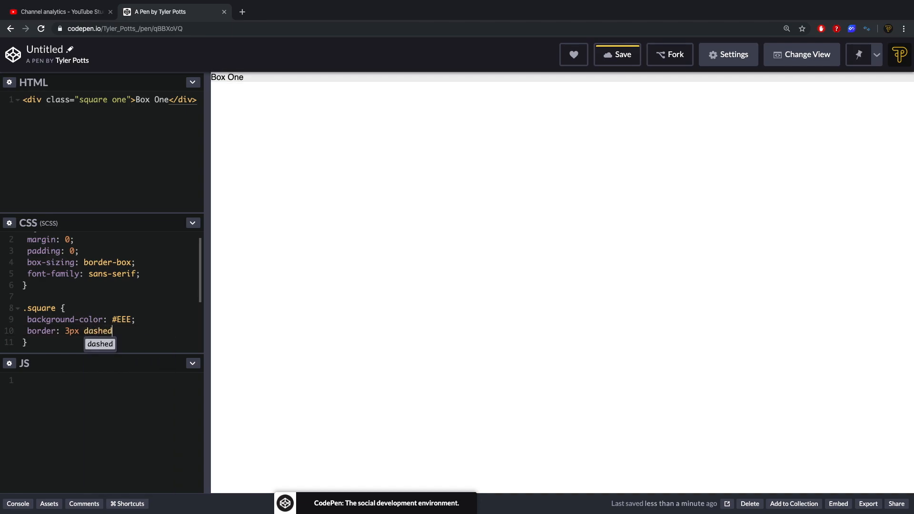
text(red;)
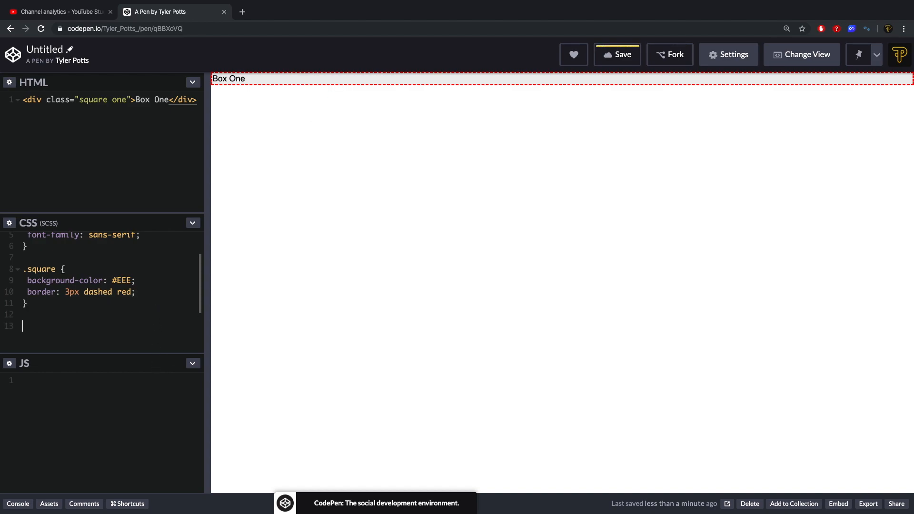
text(.o)
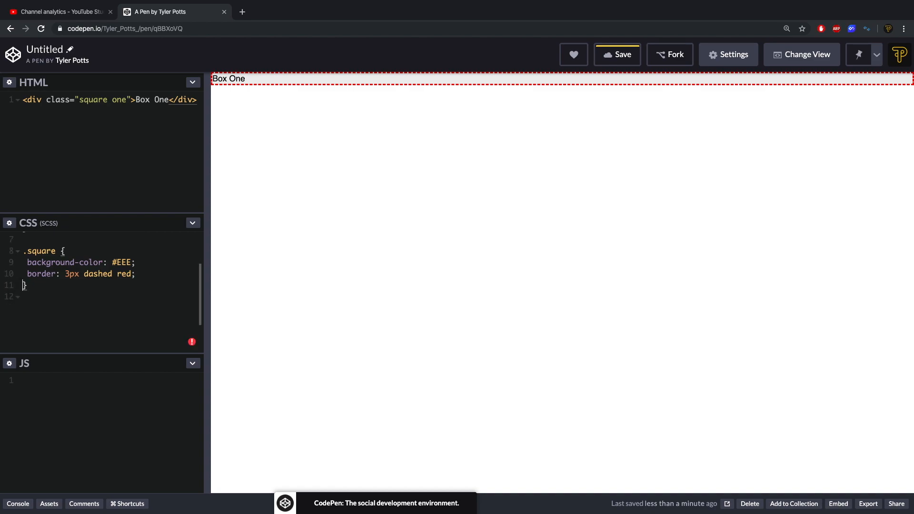
Add a nested &.one rule setting Box One's width and height to 300px
text(.one {)
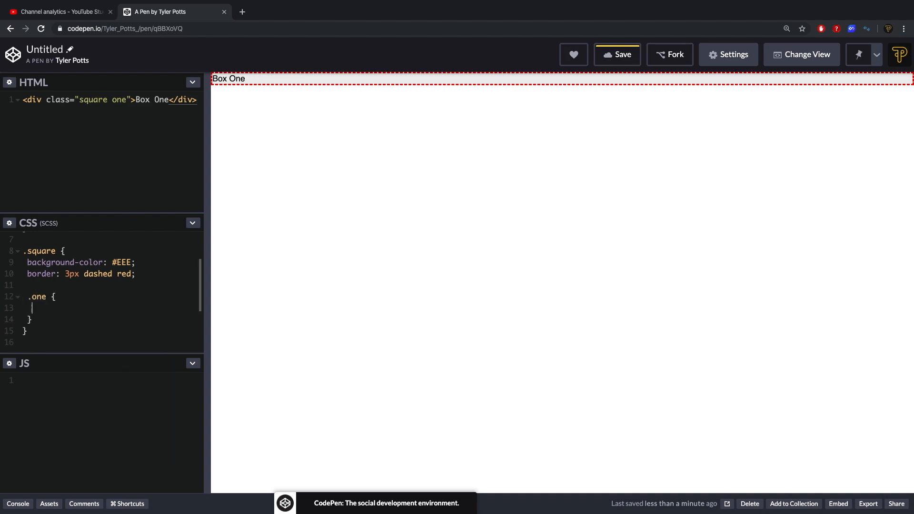
text(width: 100)
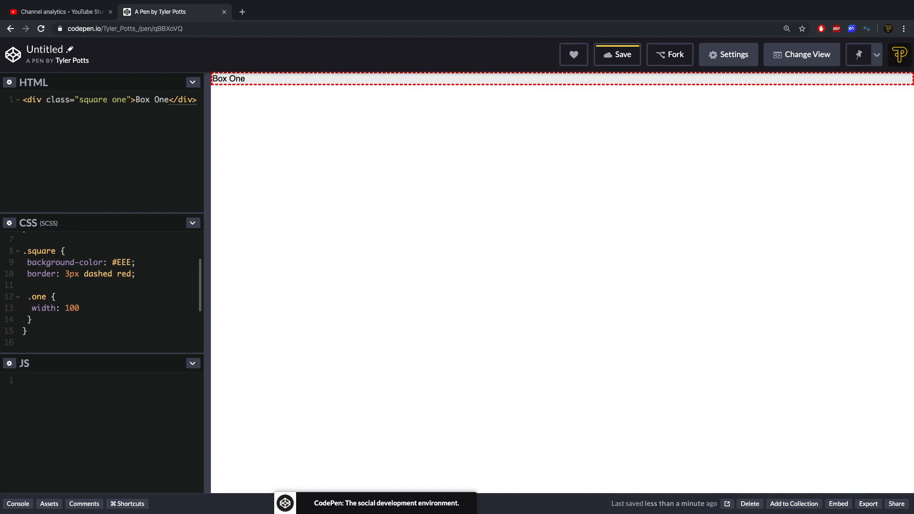
text(px;)
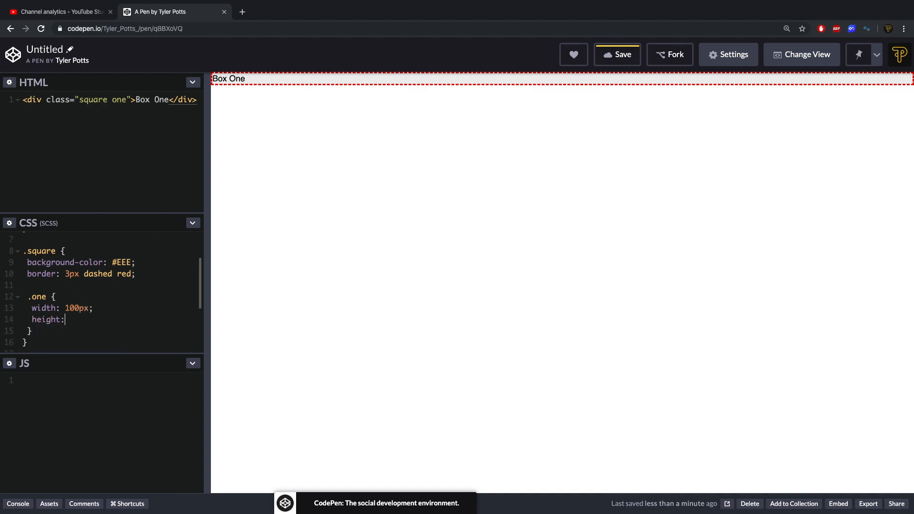
text(100px;)
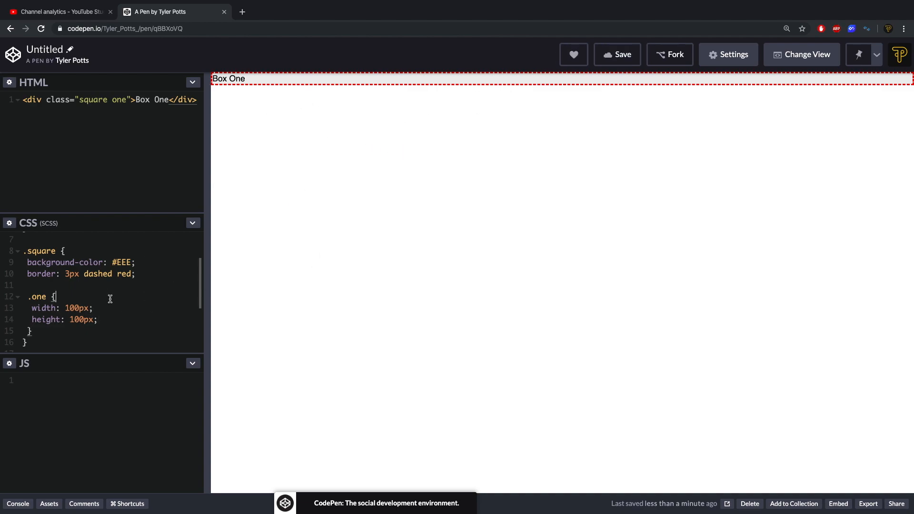
mouse_move(259, 264)
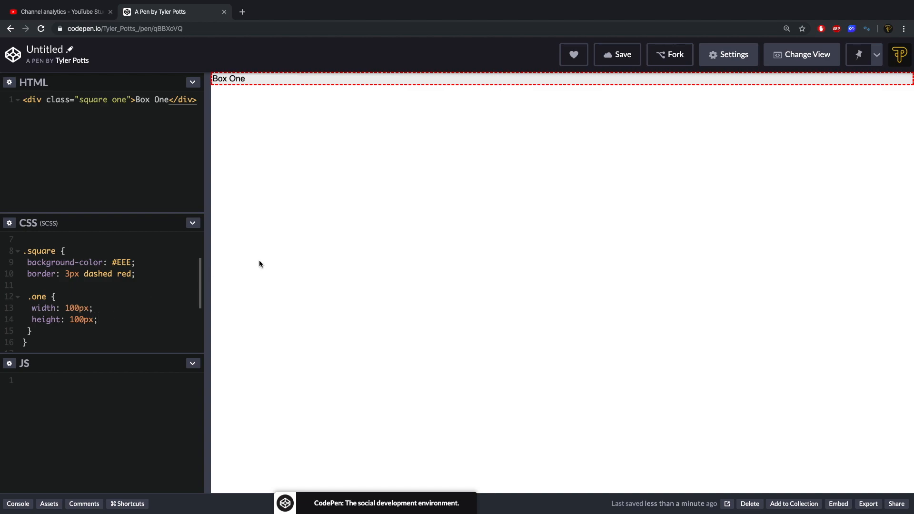
click(617, 55)
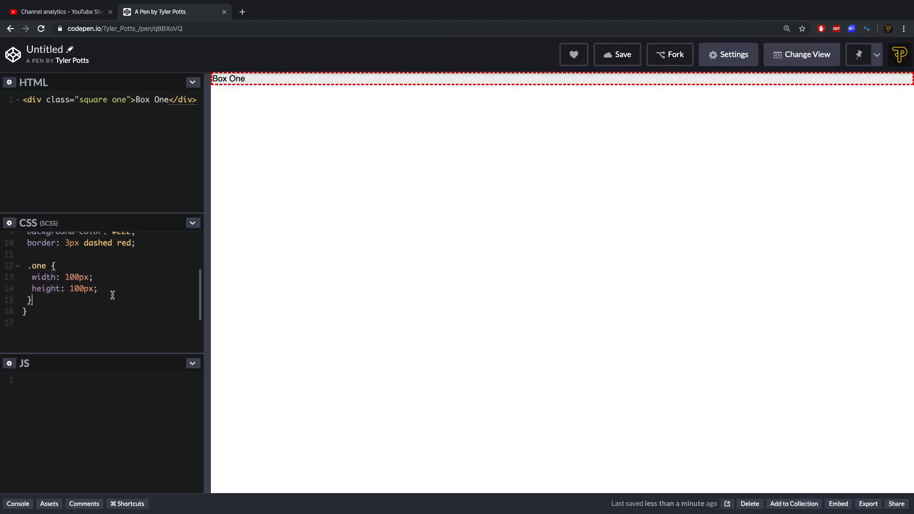
text(&)
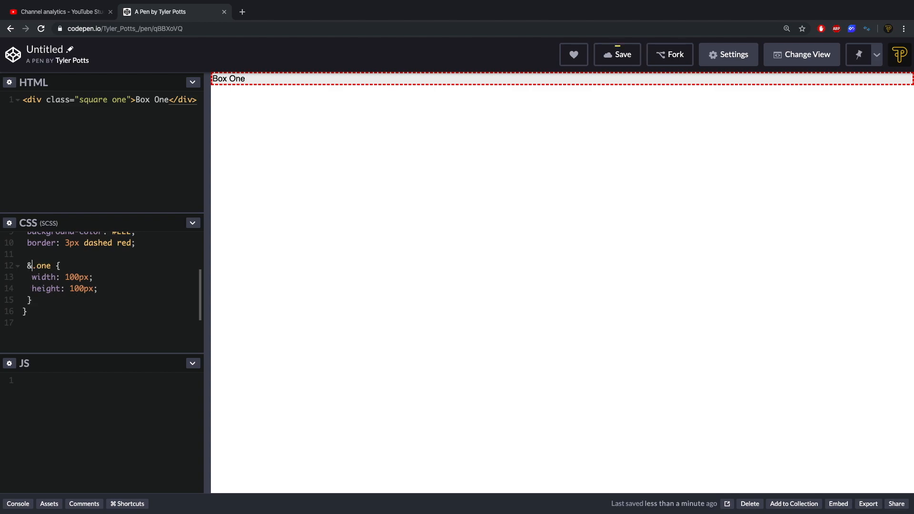
click(617, 54)
text(3)
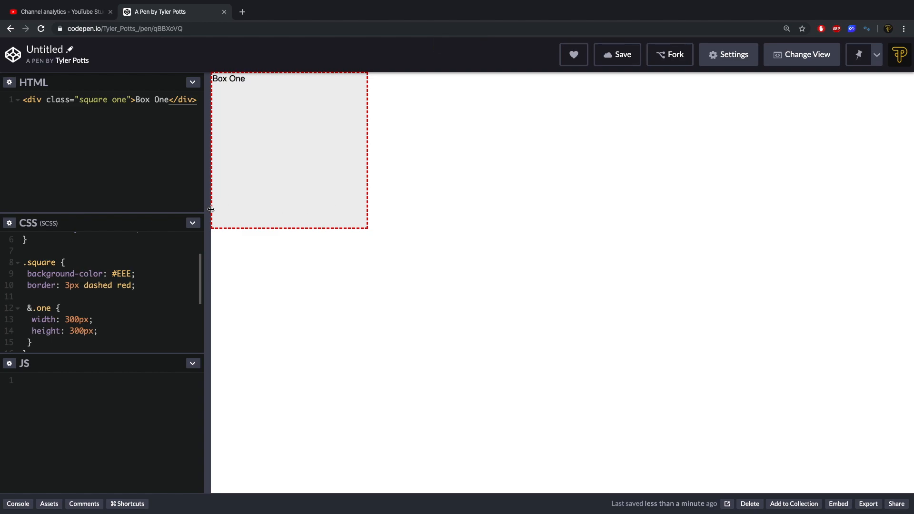
mouse_move(209, 153)
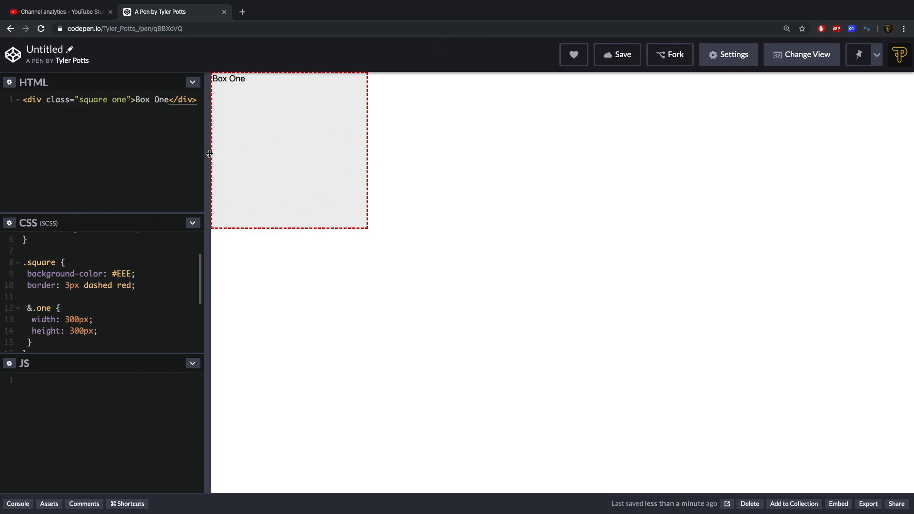
Resize the editor/preview divider to enlarge the preview beside the code
drag(208, 153, 644, 153)
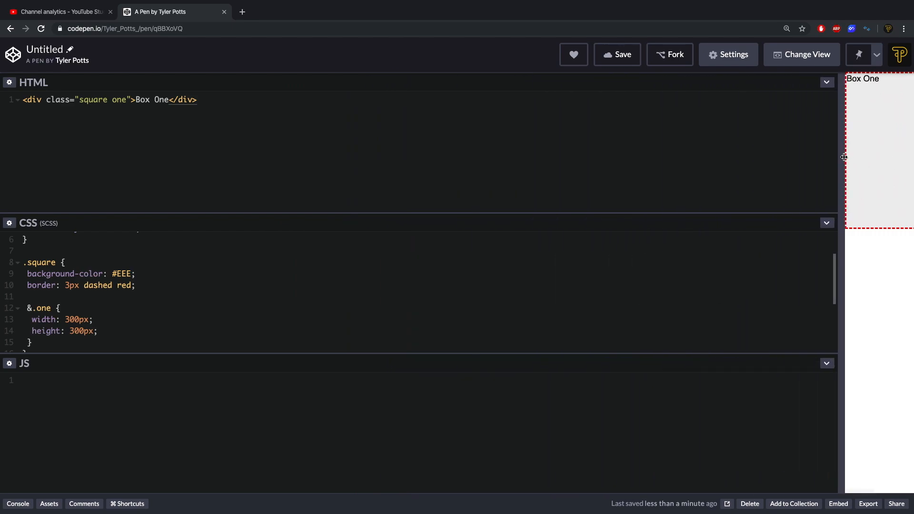
drag(842, 157, 271, 201)
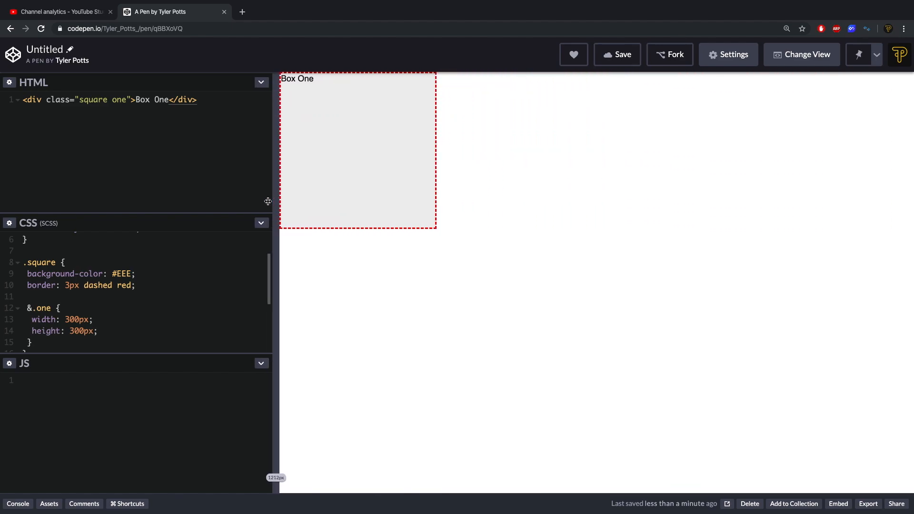
drag(269, 201, 238, 201)
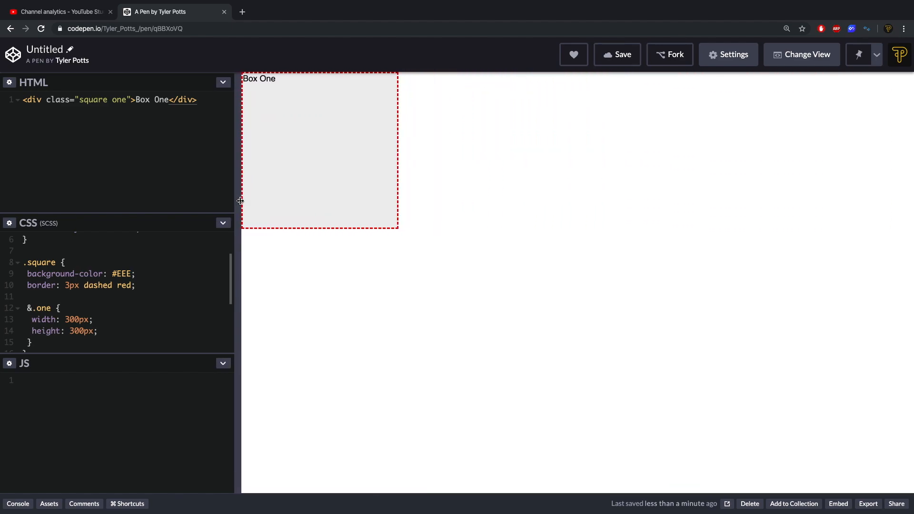
mouse_move(232, 226)
text(<div class="square two">Box One</div>)
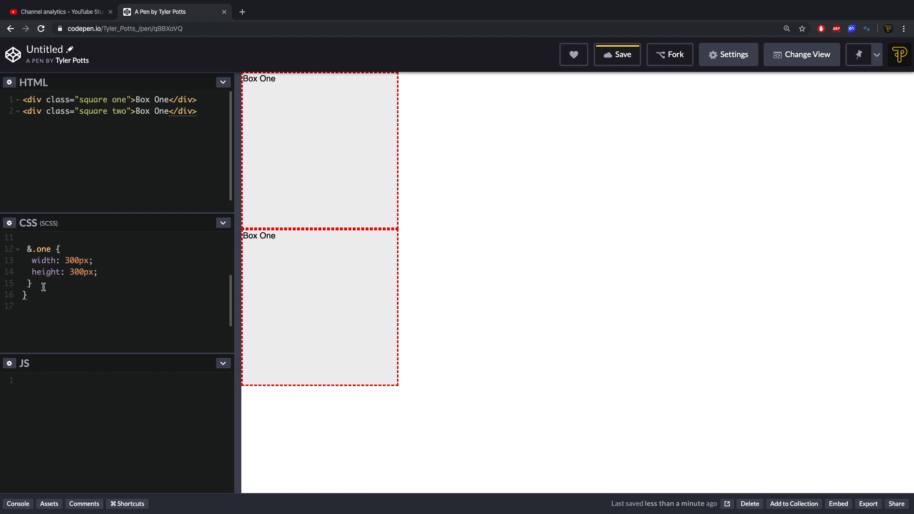
Add a nested &.two rule with width and height of 25vw
text(&.two {)
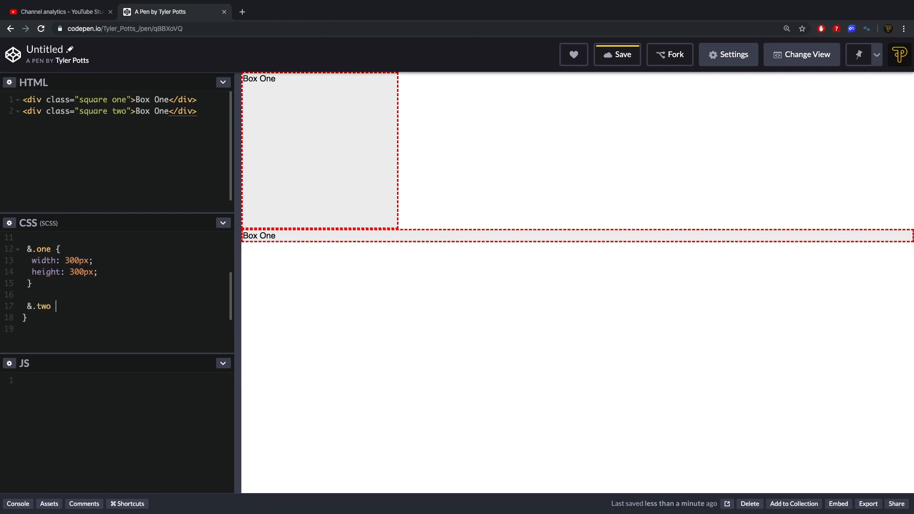
text({)
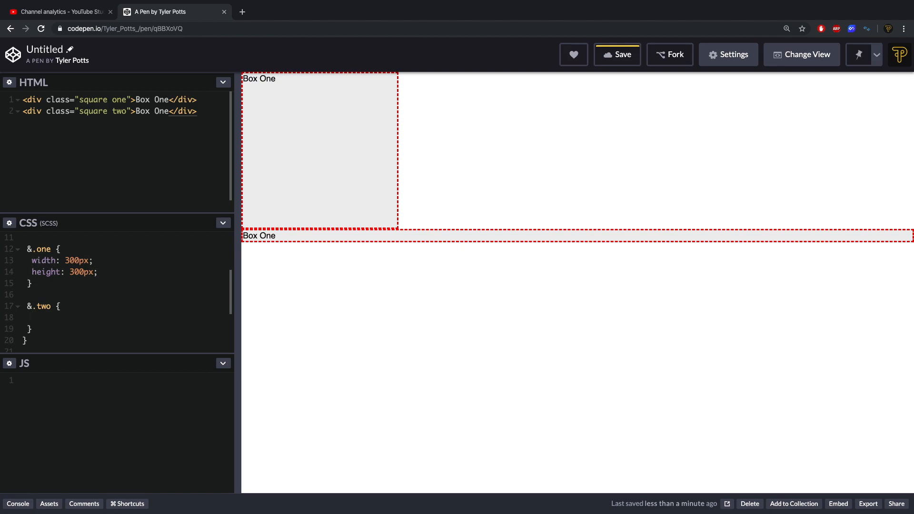
click(33, 317)
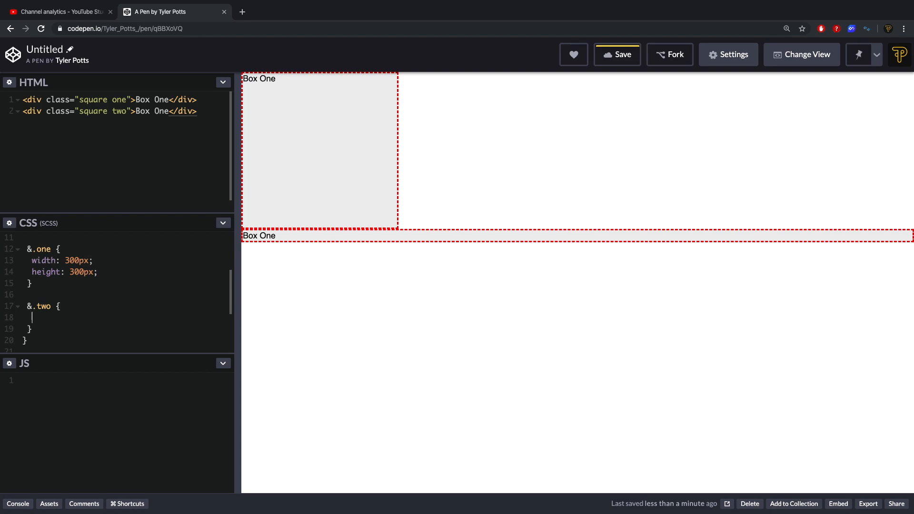
text(width:)
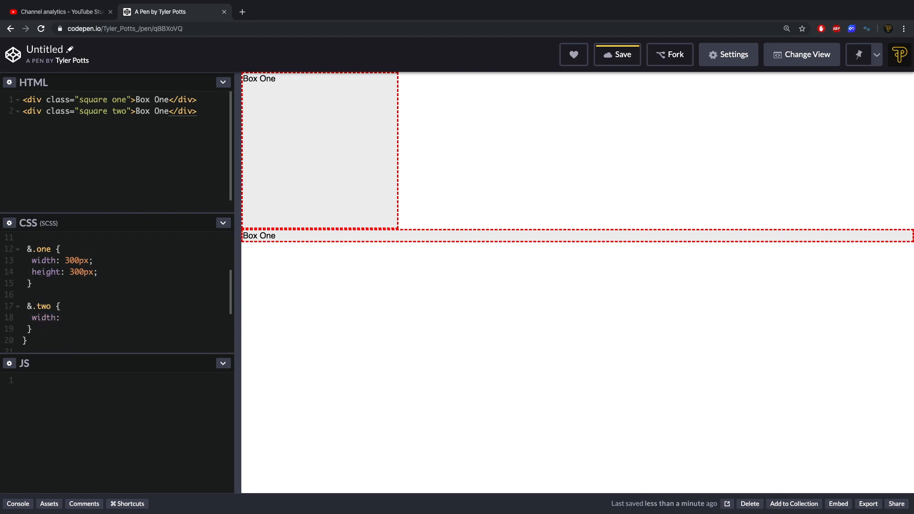
text(25)
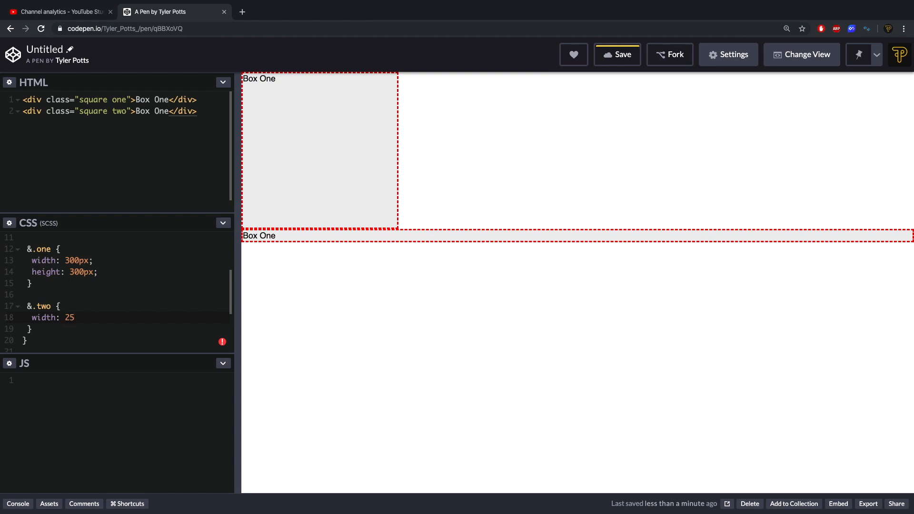
text(vw)
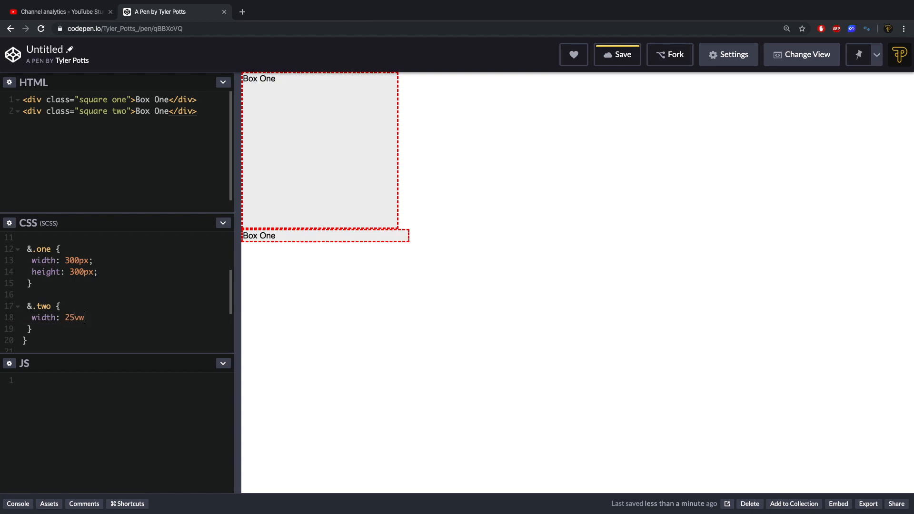
text(;)
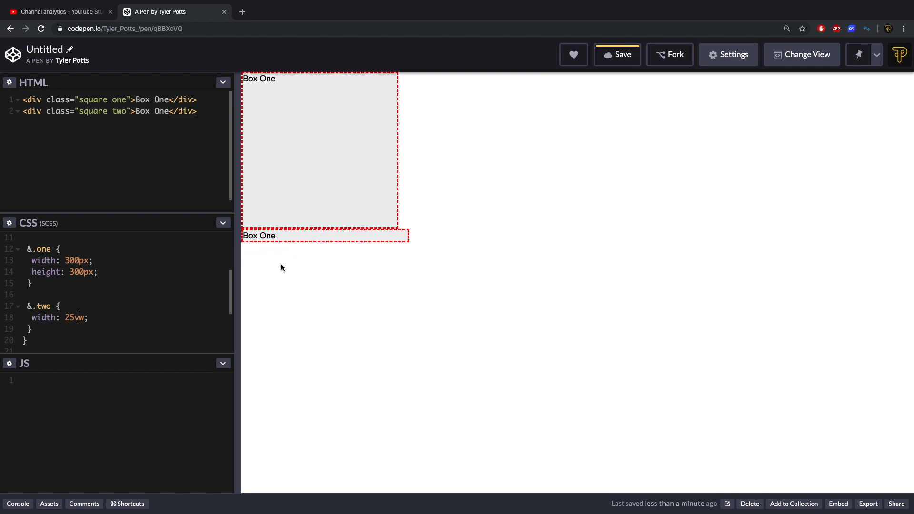
mouse_move(520, 254)
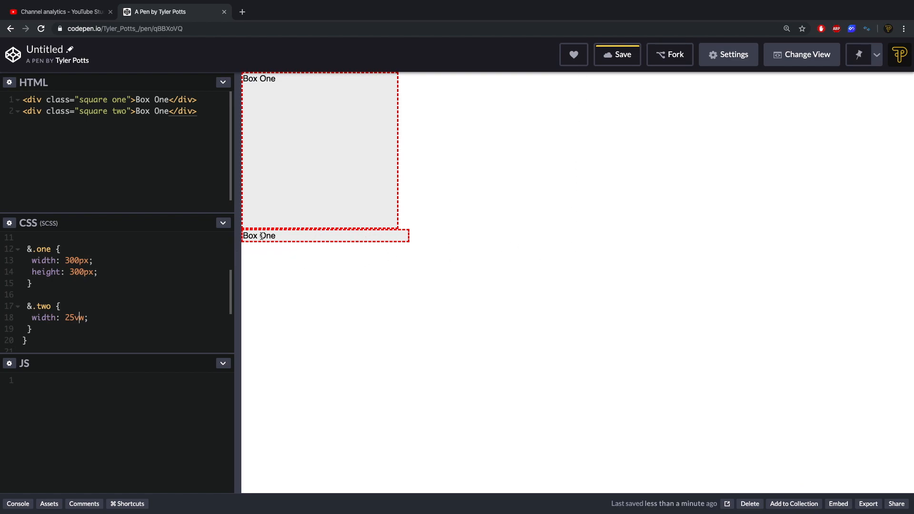
mouse_move(226, 294)
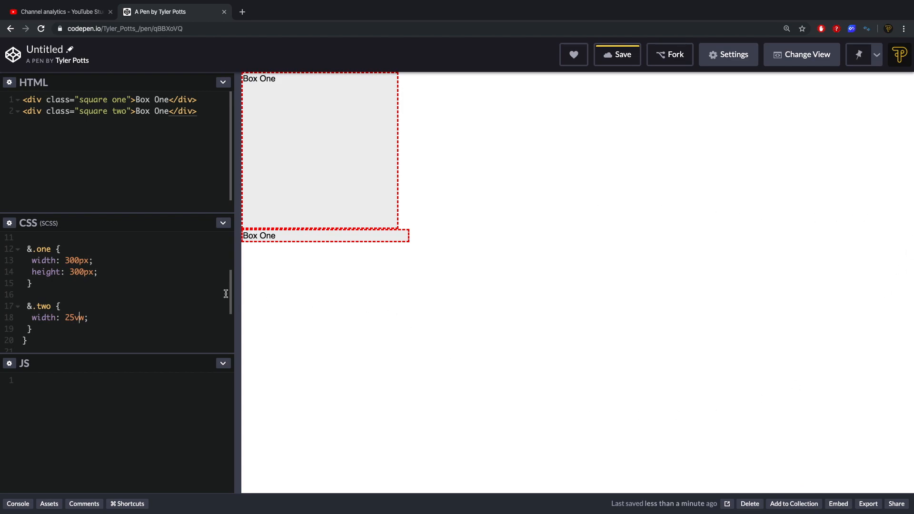
mouse_move(112, 324)
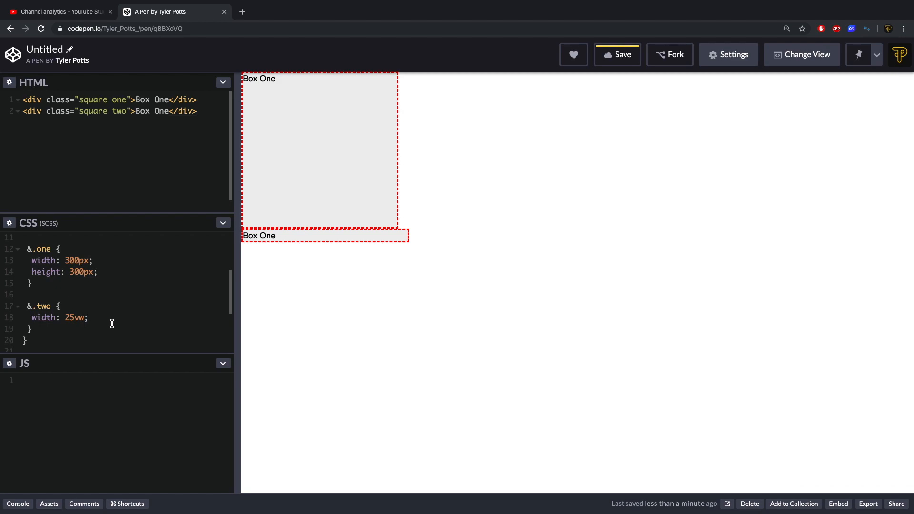
text(height: 25vw;)
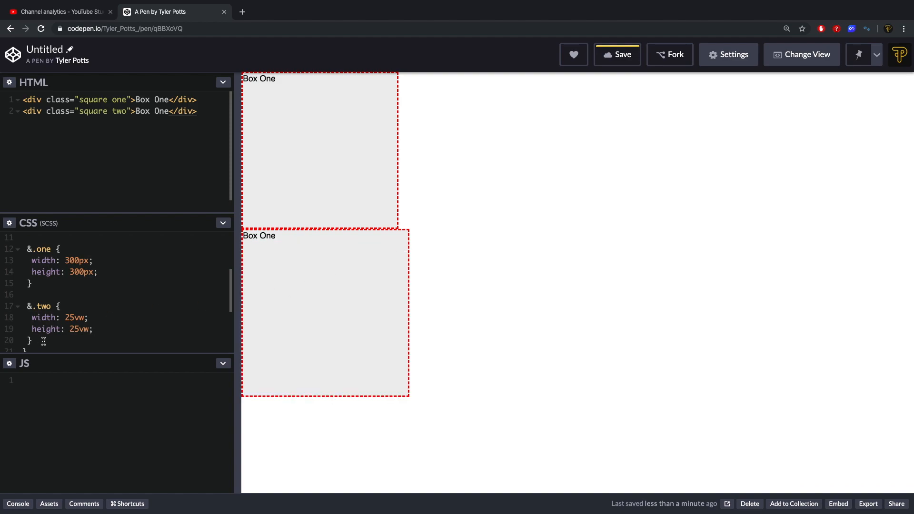
Add margin-bottom 30px to .square and relabel the second div 'Box Two'
text(margin-bottom:)
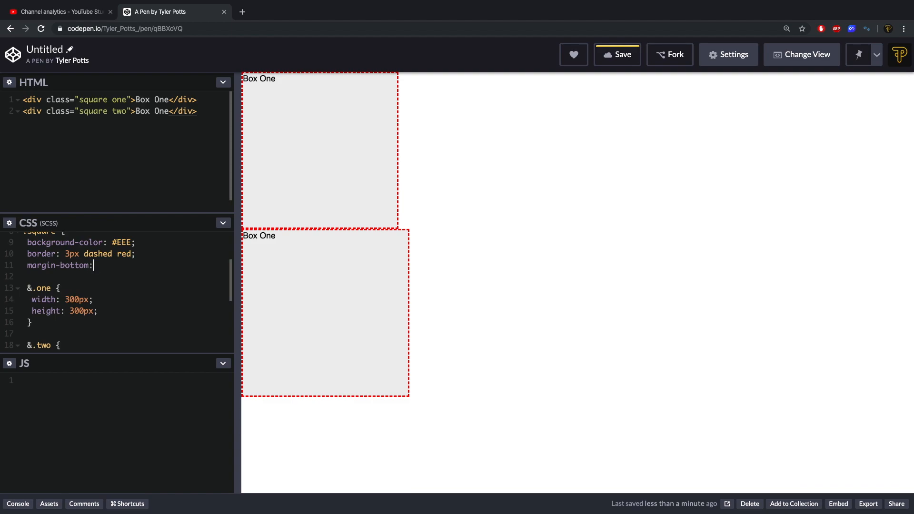
text(30px)
click(110, 111)
text(Tw)
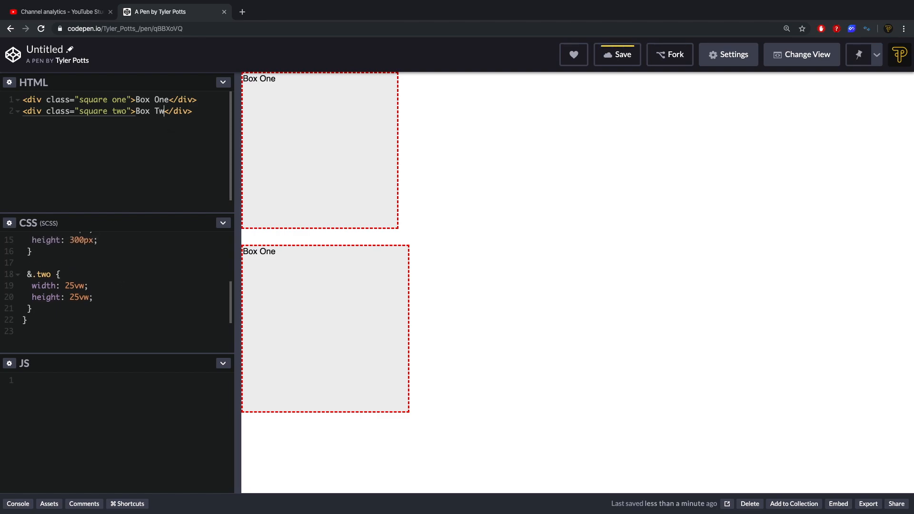
text(o)
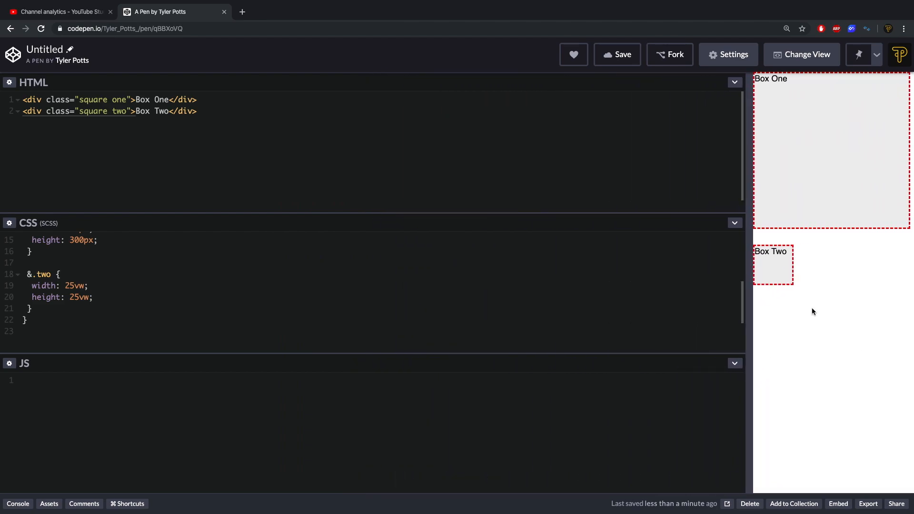
mouse_move(744, 298)
text(100)
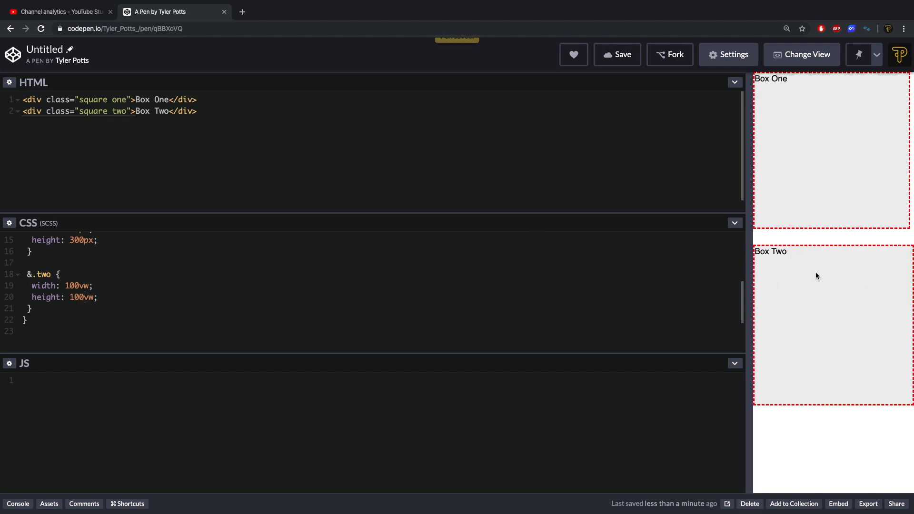
Set &.two back to 25vw and start a new nested &. rule for another box
drag(752, 277, 621, 277)
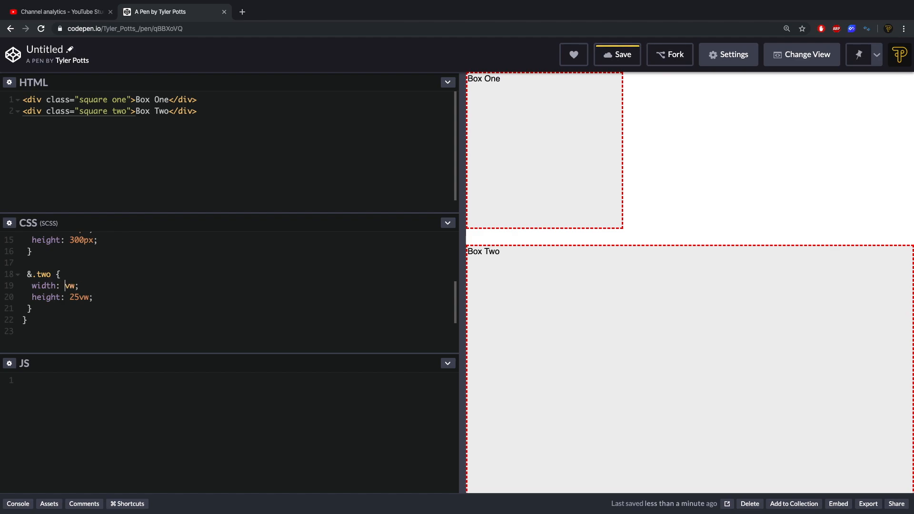
text(25)
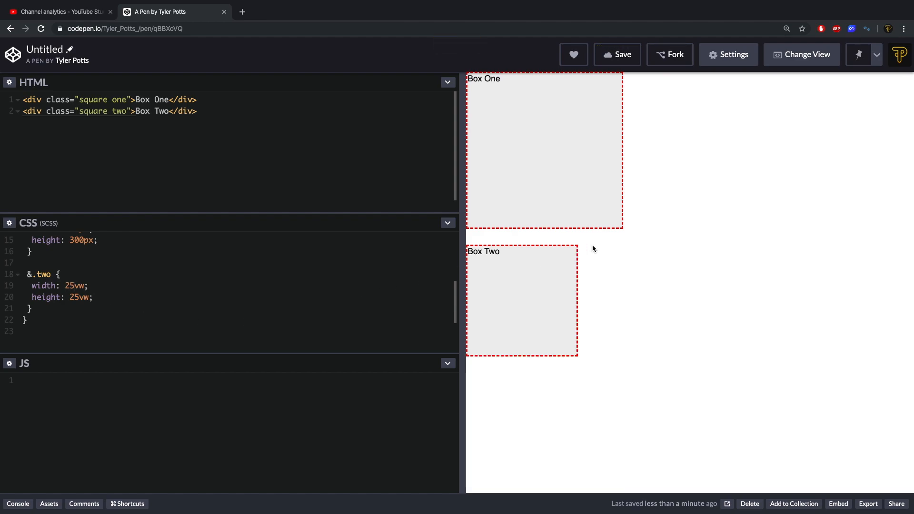
mouse_move(548, 281)
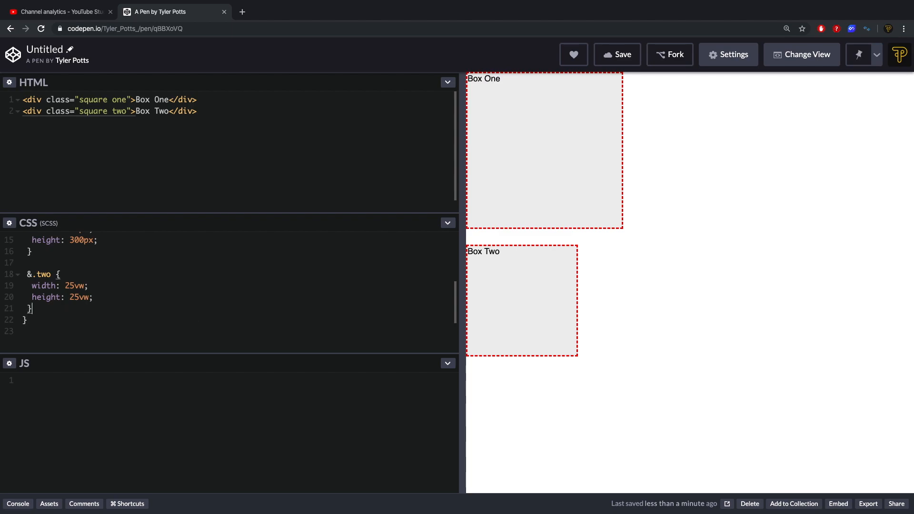
text(&.three {)
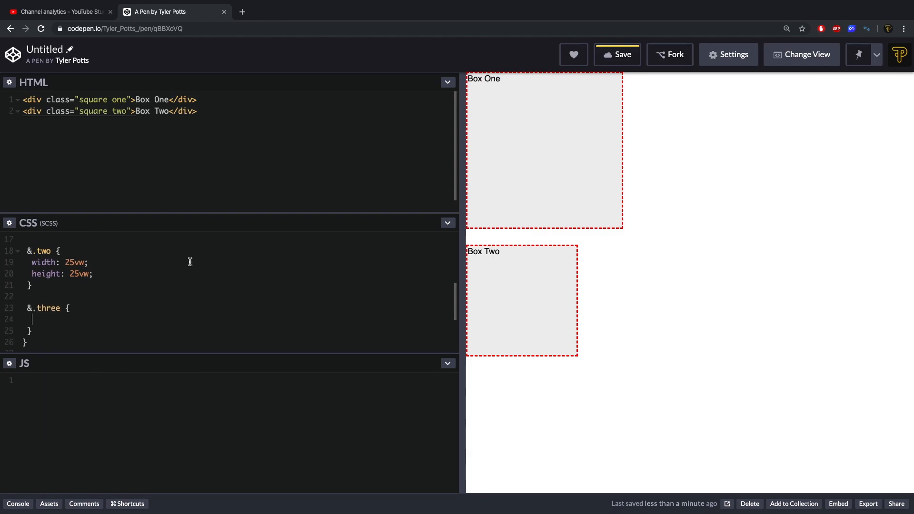
Duplicate the div as 'square three' and give &.three a max-width in px
text(<div class="square two">Box Two</div>)
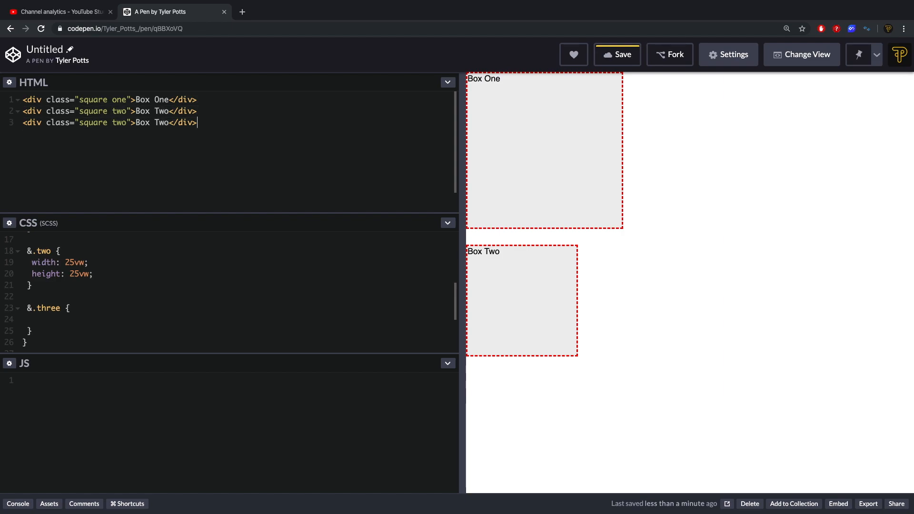
text(three)
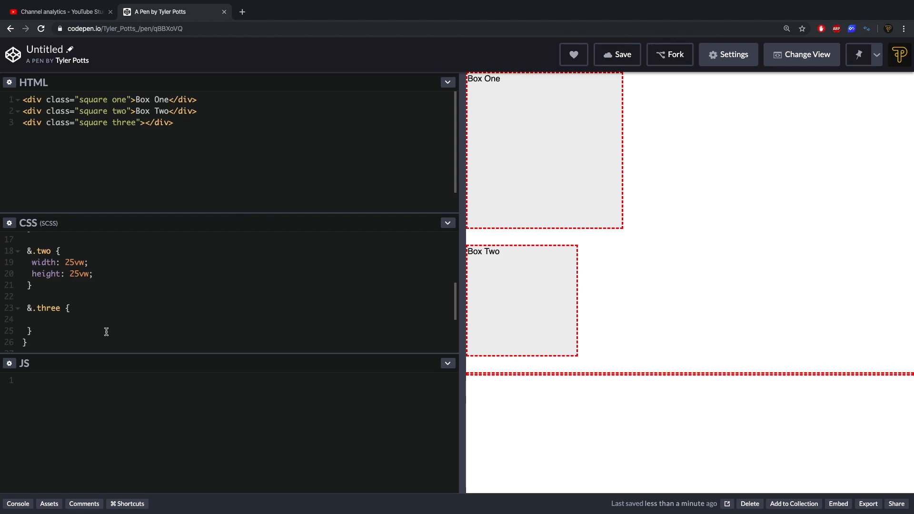
click(60, 307)
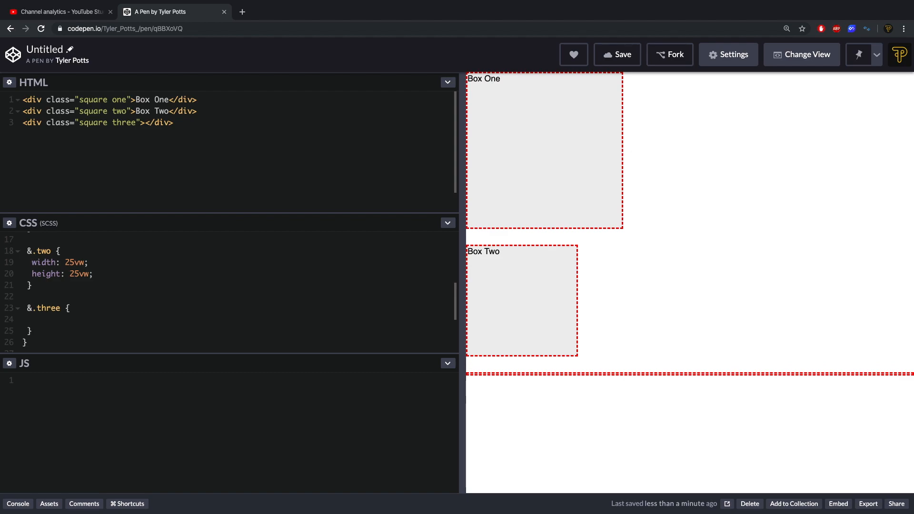
text(max-widt)
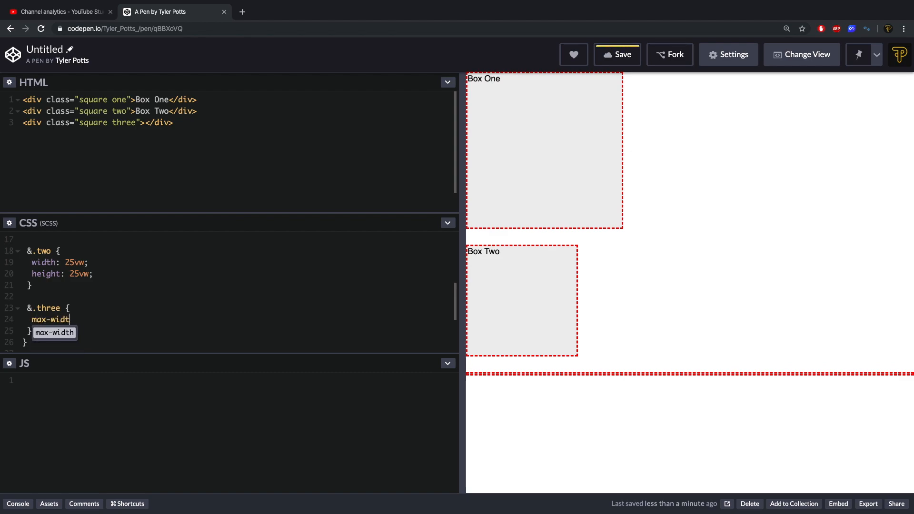
text(h: 400px;)
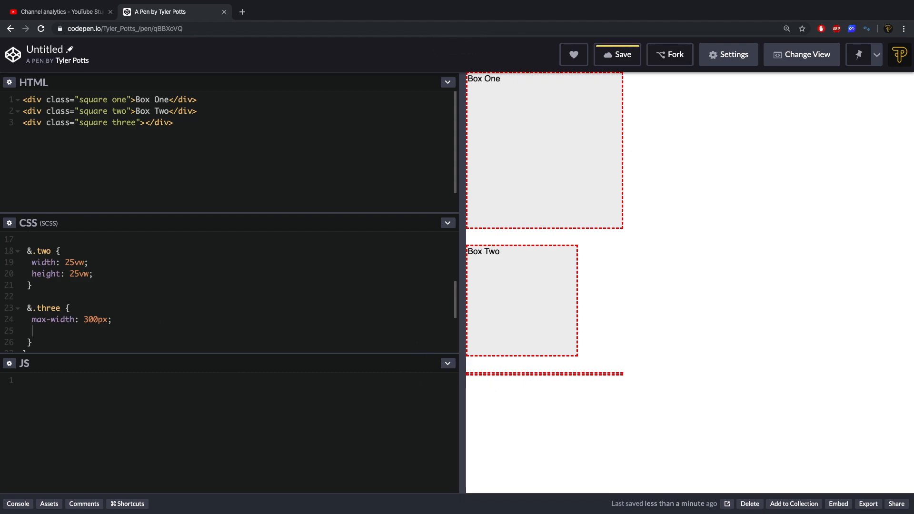
Inside &.three add &:after with content '', display block and padding-top 100%
text(&)
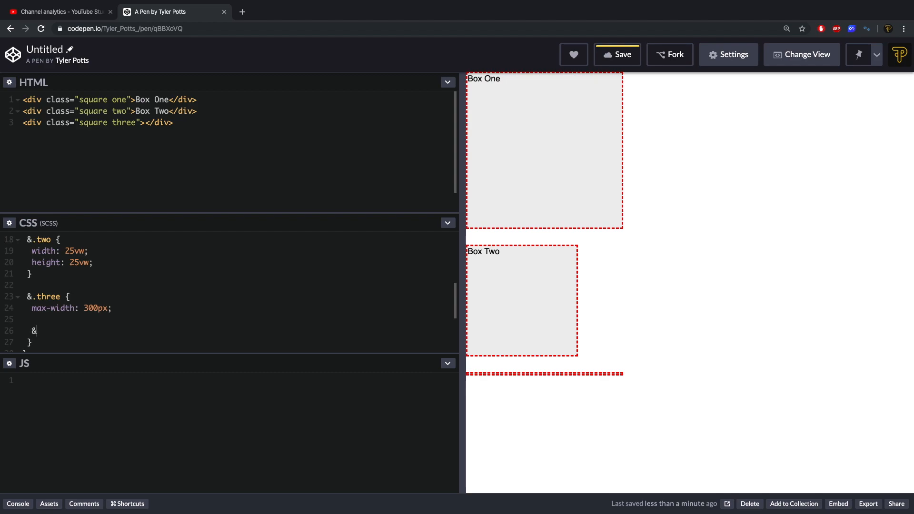
text(after {)
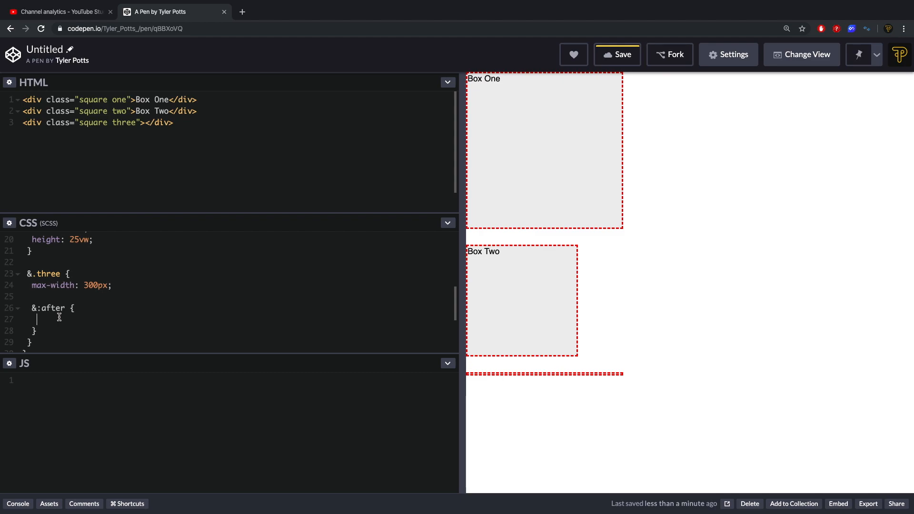
text(content: '')
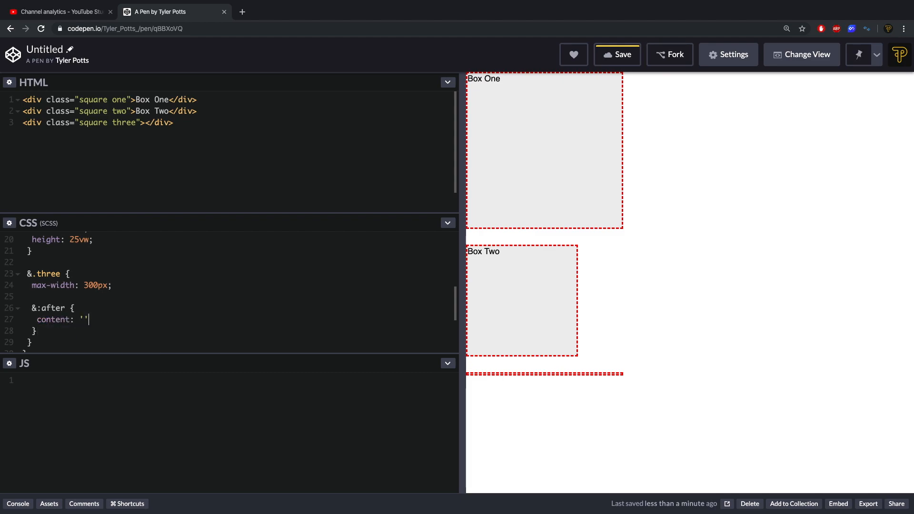
text(displa)
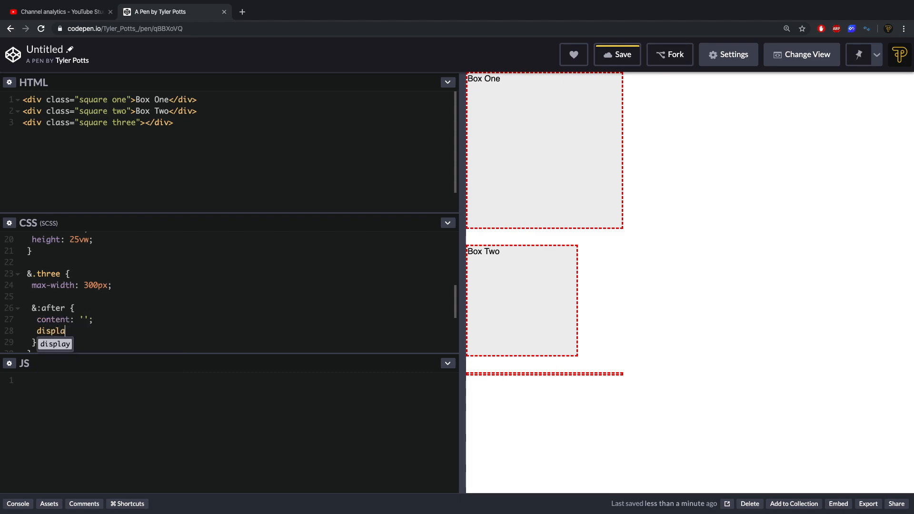
text(y: blockl)
text(padding-top: 100%;)
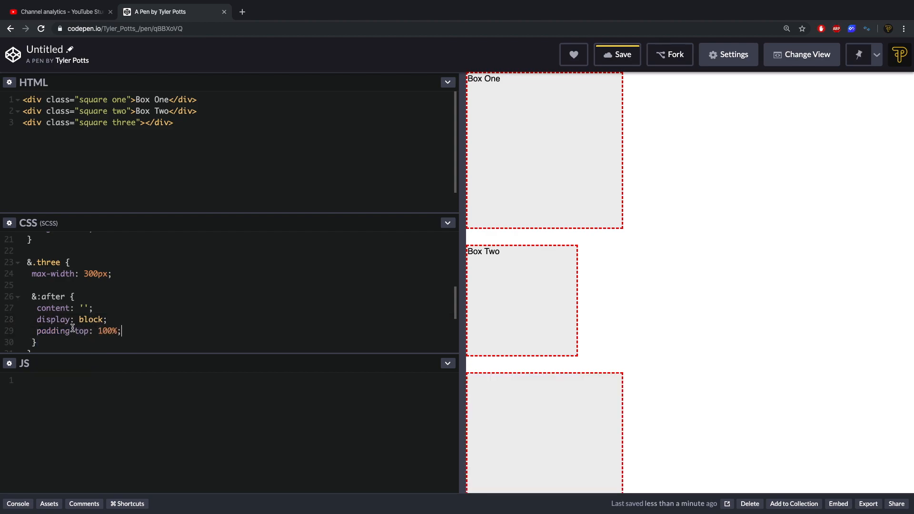
mouse_move(297, 358)
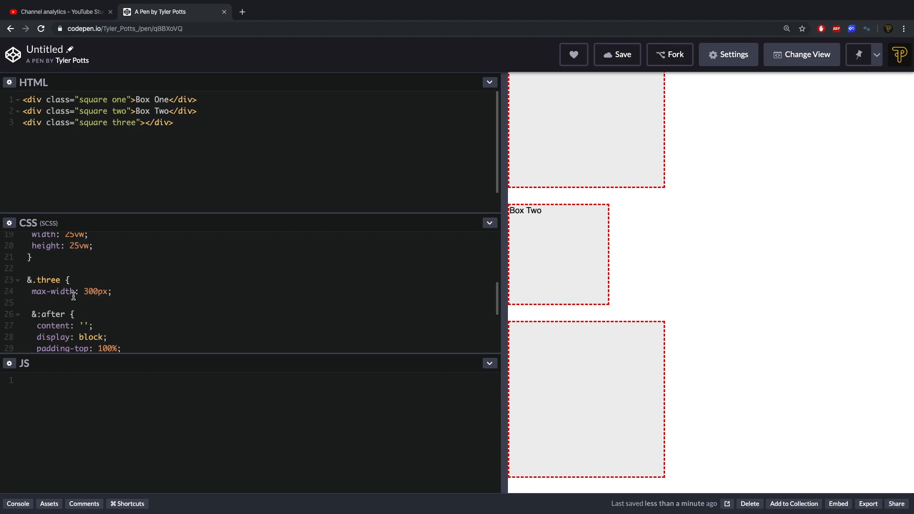
mouse_move(102, 302)
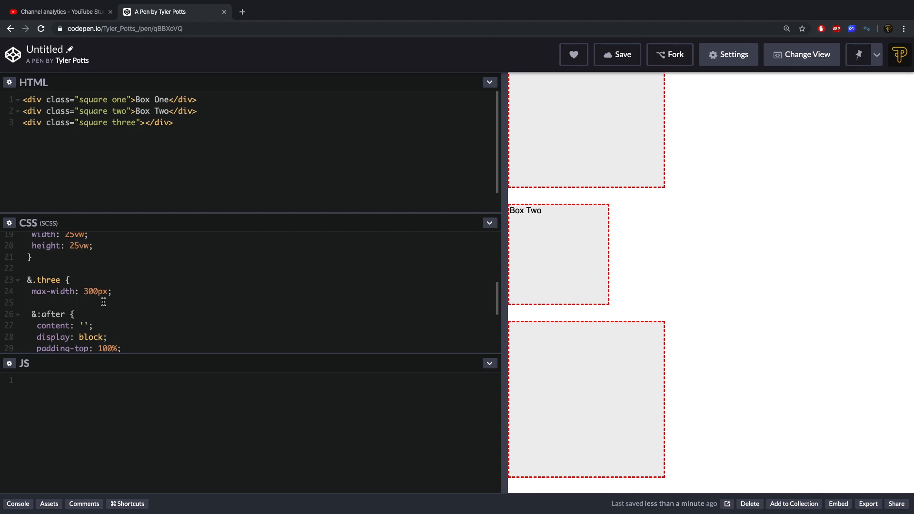
scroll(down, 3)
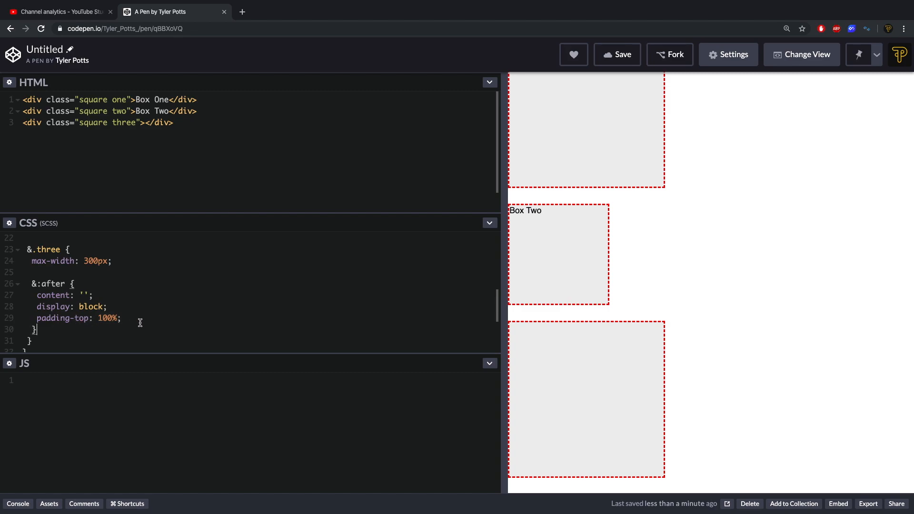
Write the label Box Three inside the third box's div
click(164, 123)
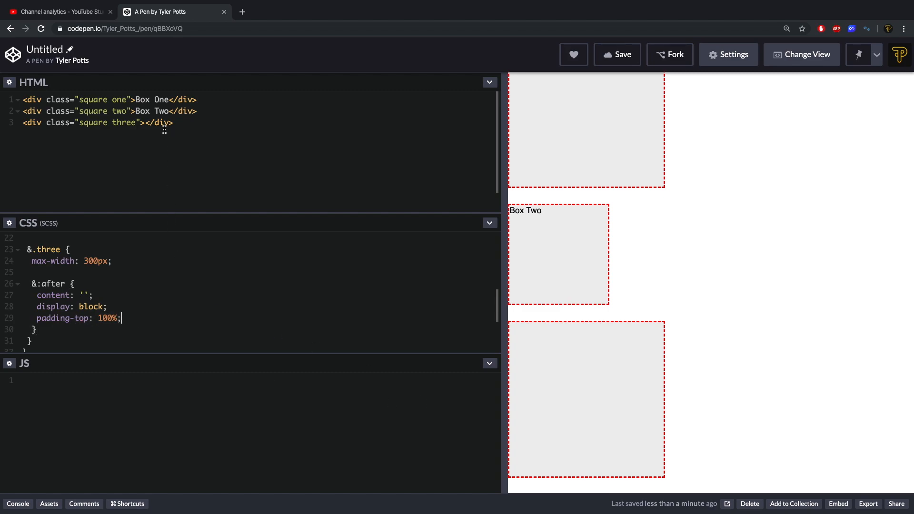
text(Box T)
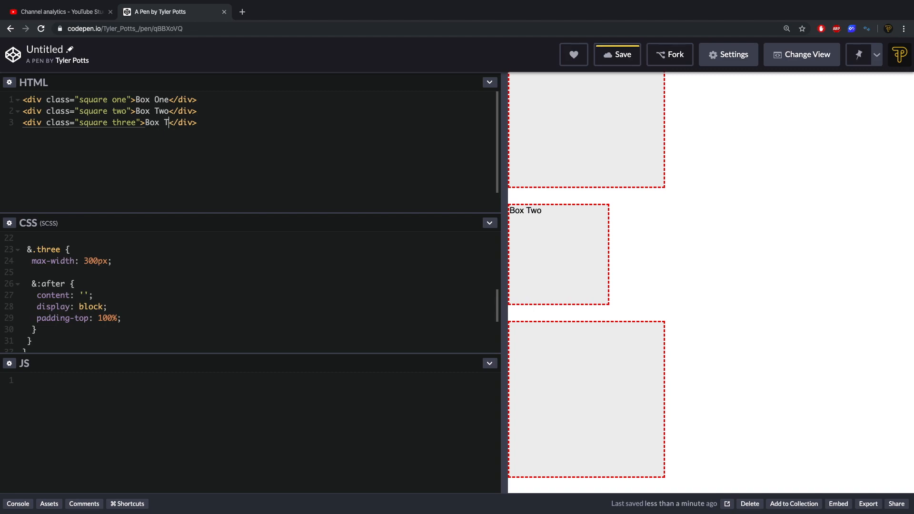
text(hree)
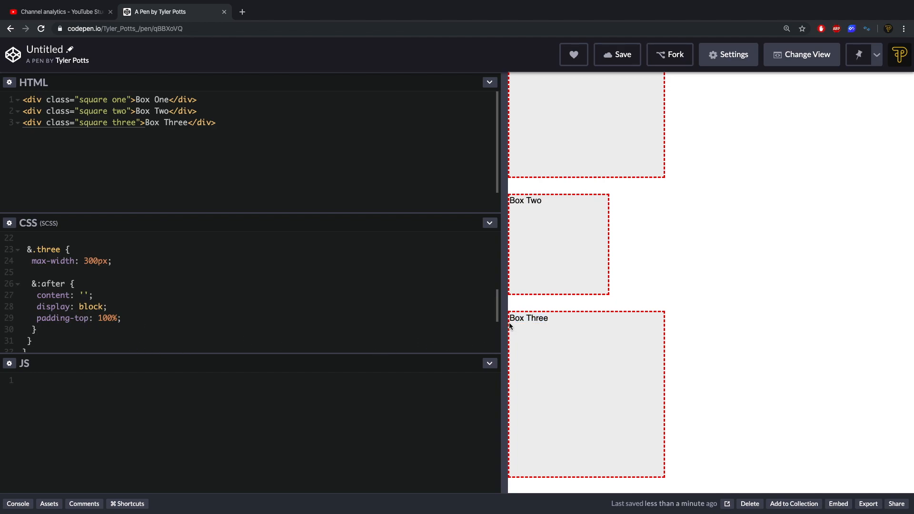
mouse_move(662, 330)
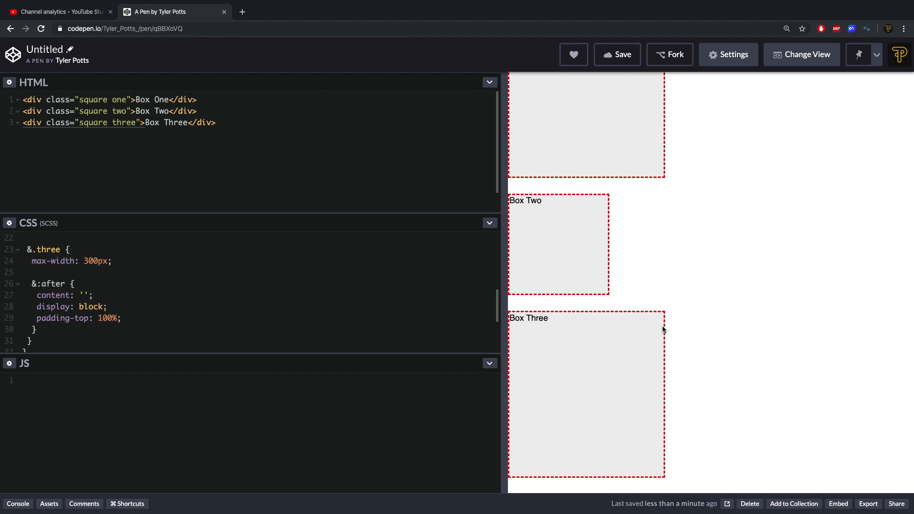
mouse_move(546, 475)
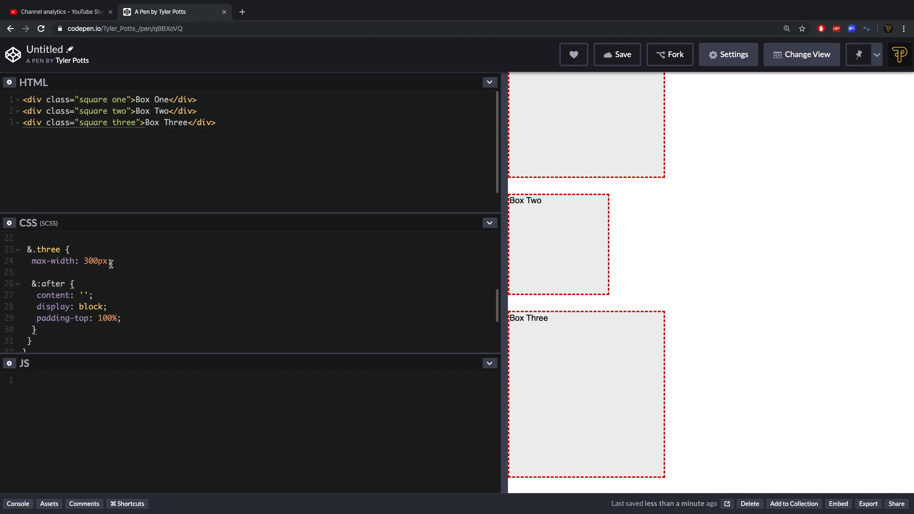
Replace the Box Three label with an Emmet-expanded div of class content
double_click(173, 123)
text(.)
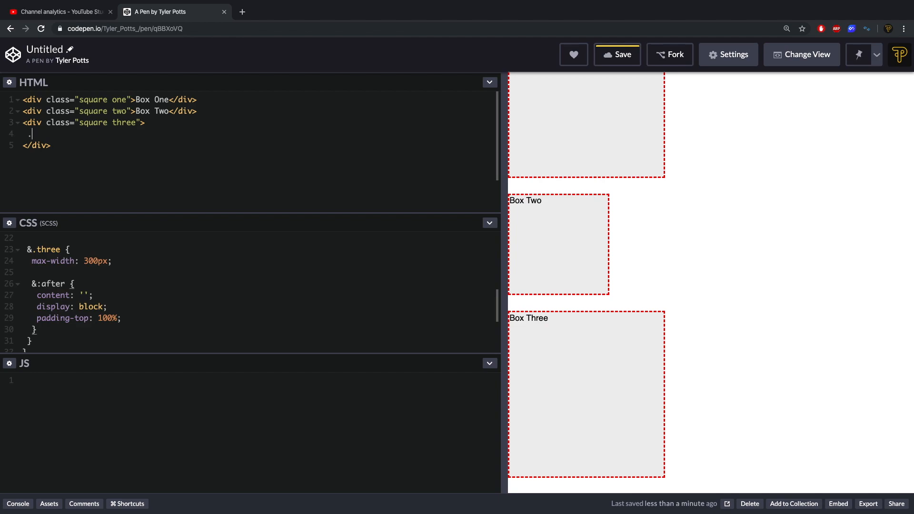
text(cot)
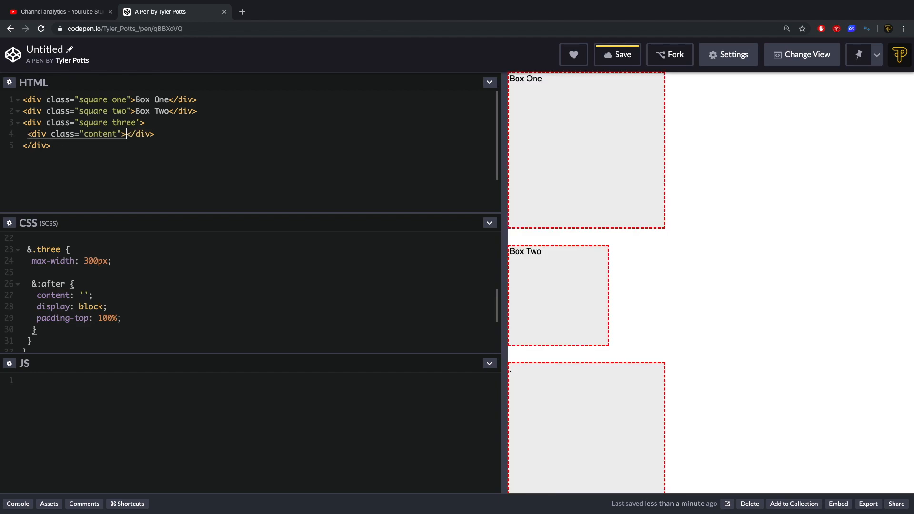
key(Enter)
text(Box Three)
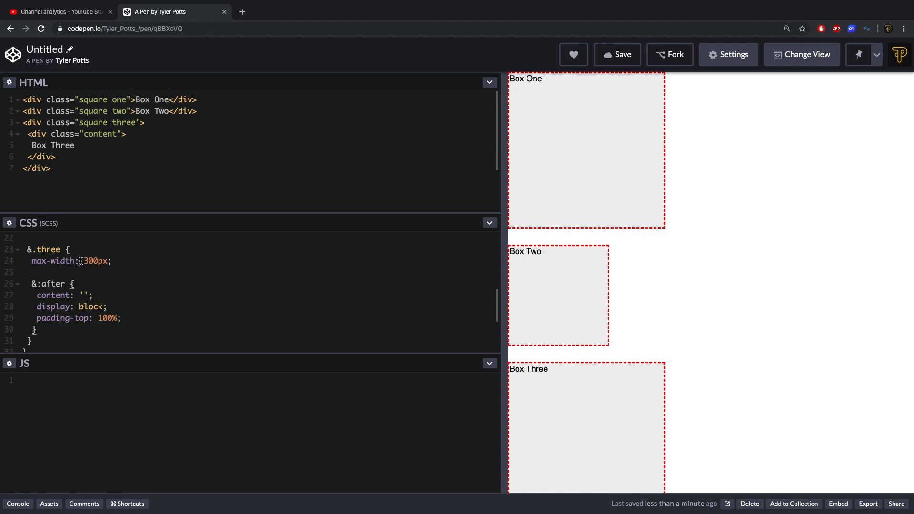
mouse_move(109, 263)
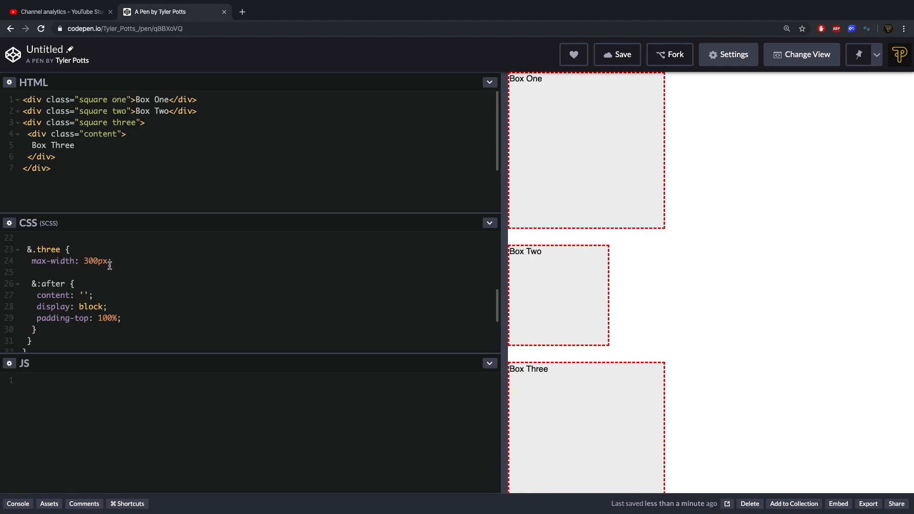
Start a .content rule with position absolute and give .three position relative
text(.cotn)
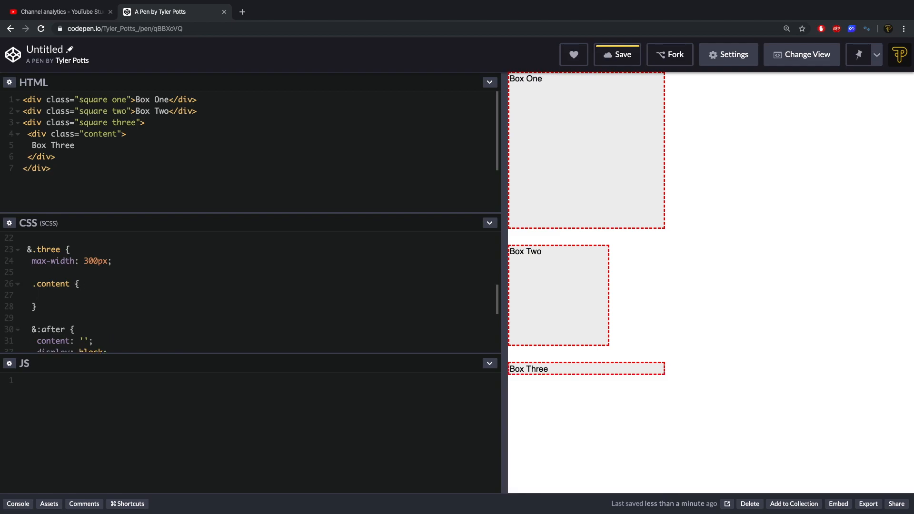
text(position: absolute;)
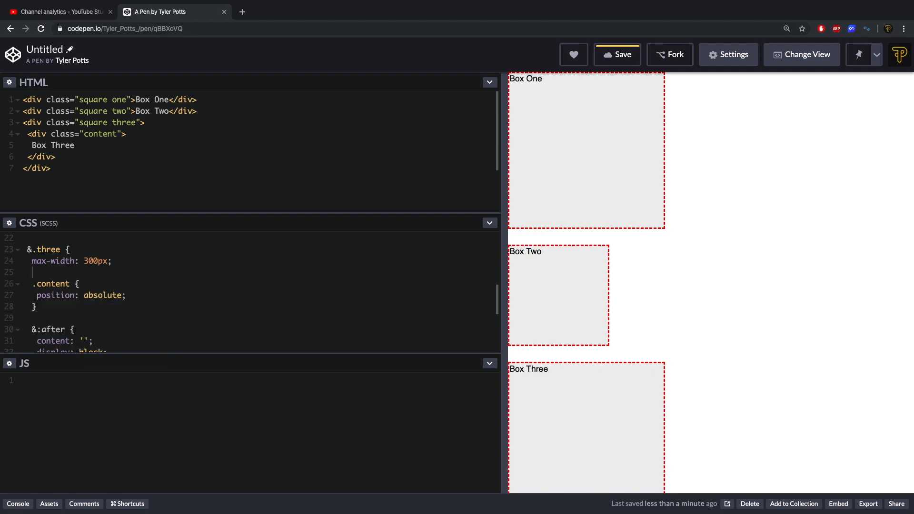
text(position:)
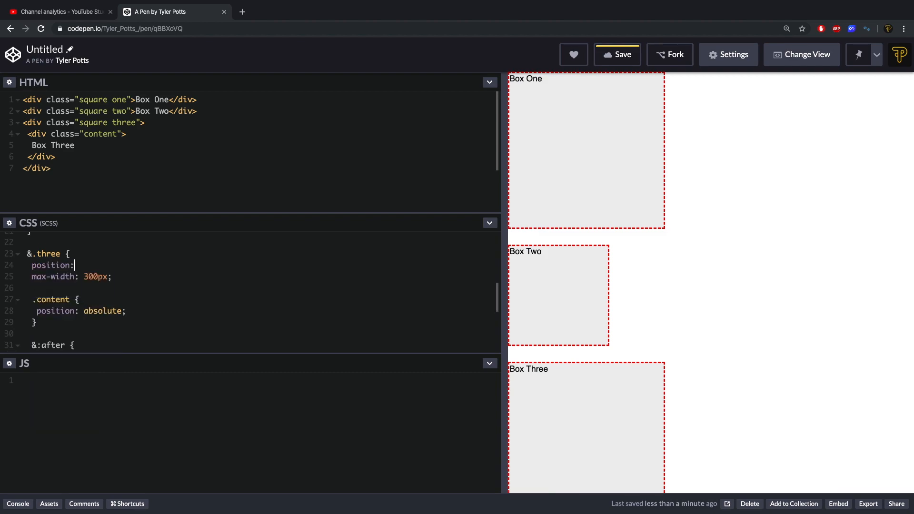
text(relative;)
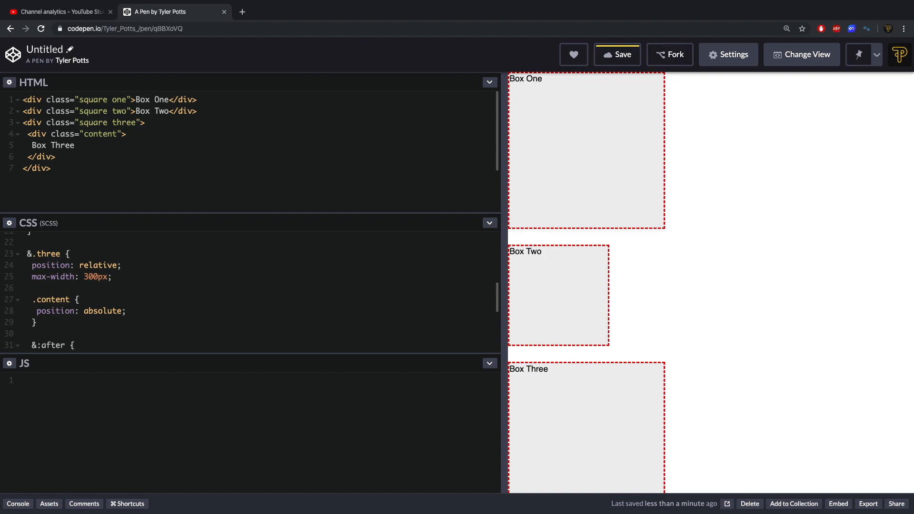
Make .content fill the box with width 100%, height 100% and a background
click(124, 311)
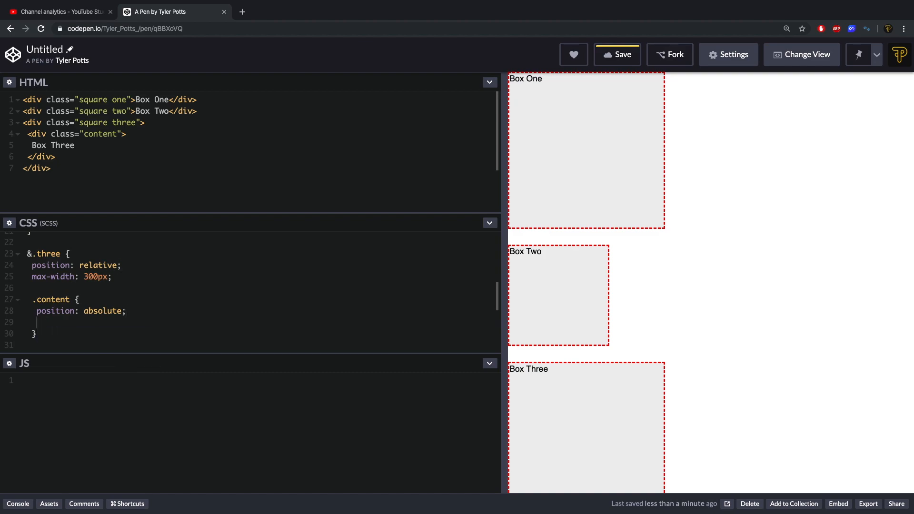
text(width: 100%;)
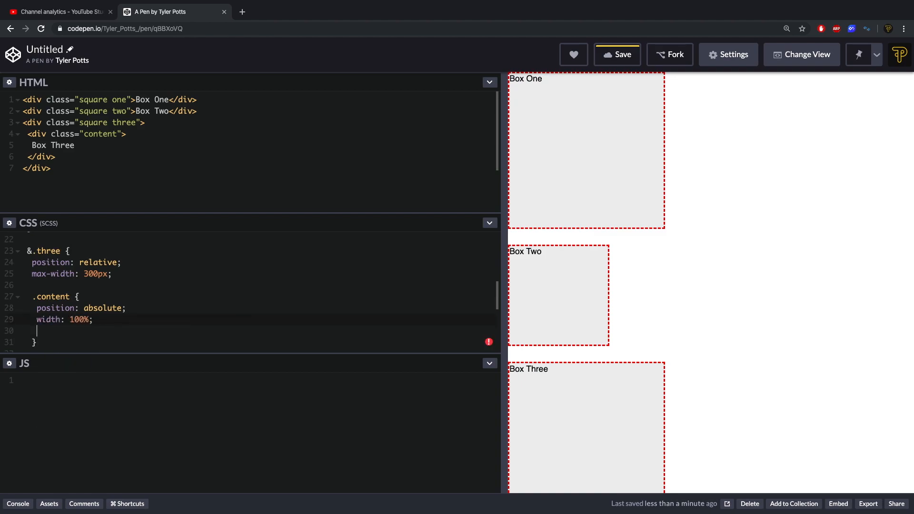
text(height: 100%;)
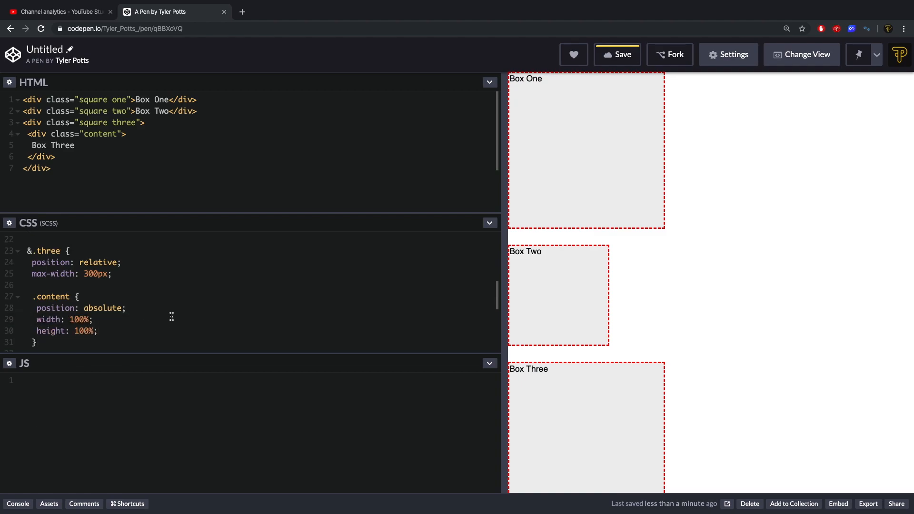
text(background)
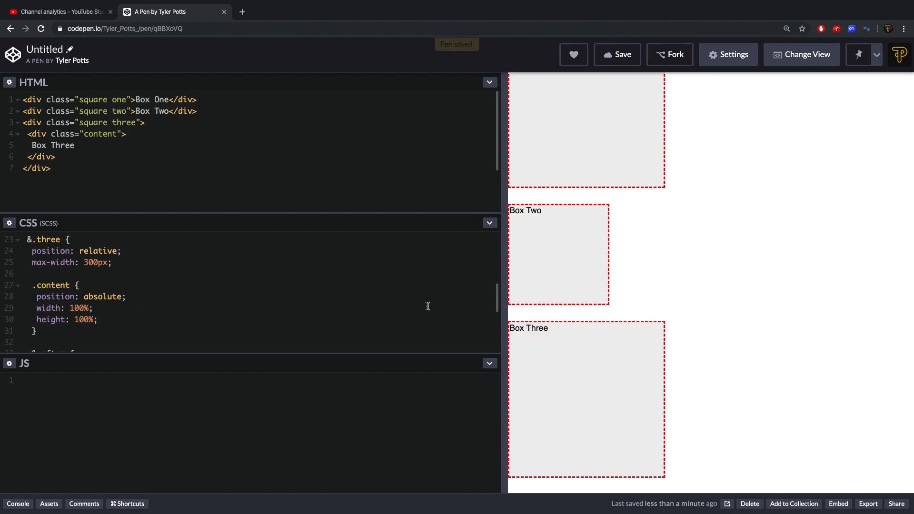
Add a <br> and 'Is cool.' after Box Three, then resize the preview to test
click(77, 144)
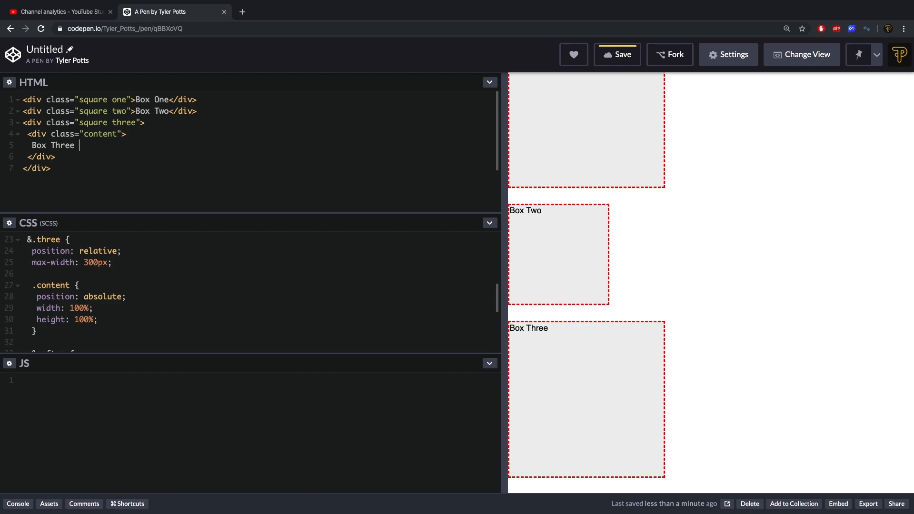
text(<br>)
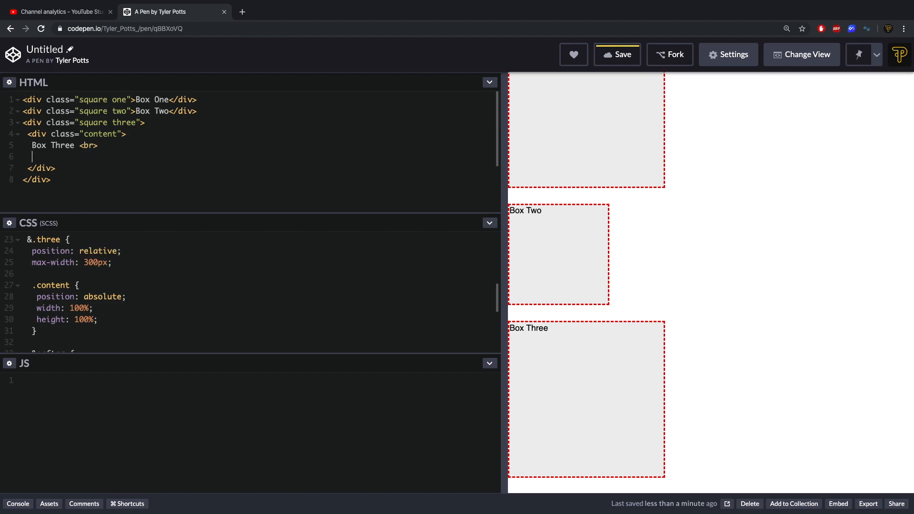
text(Is cool.)
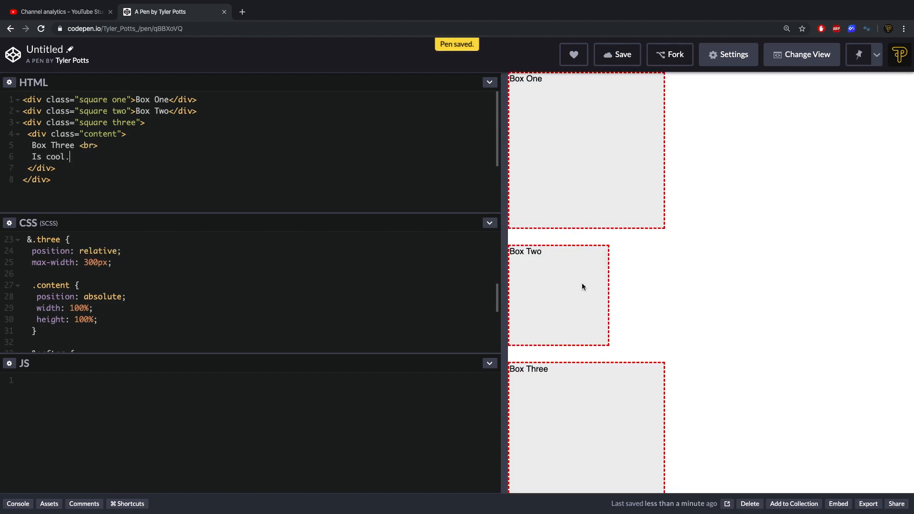
scroll(down, 3)
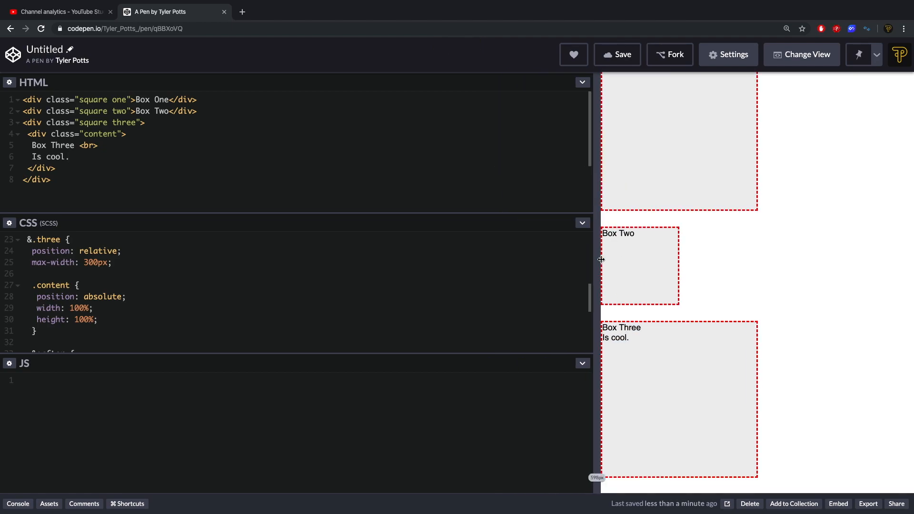
drag(595, 259, 848, 273)
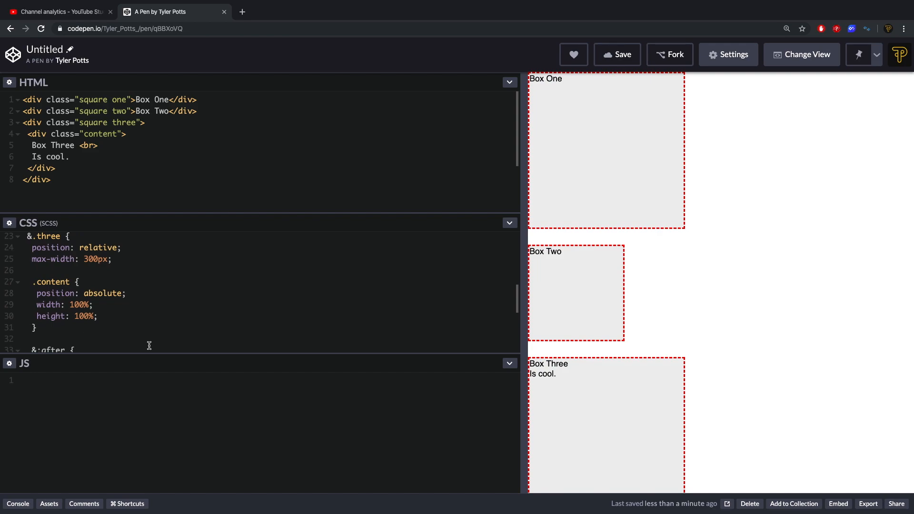
Scroll to the &:after rule and clear its 100% padding-top value
scroll(down, 3)
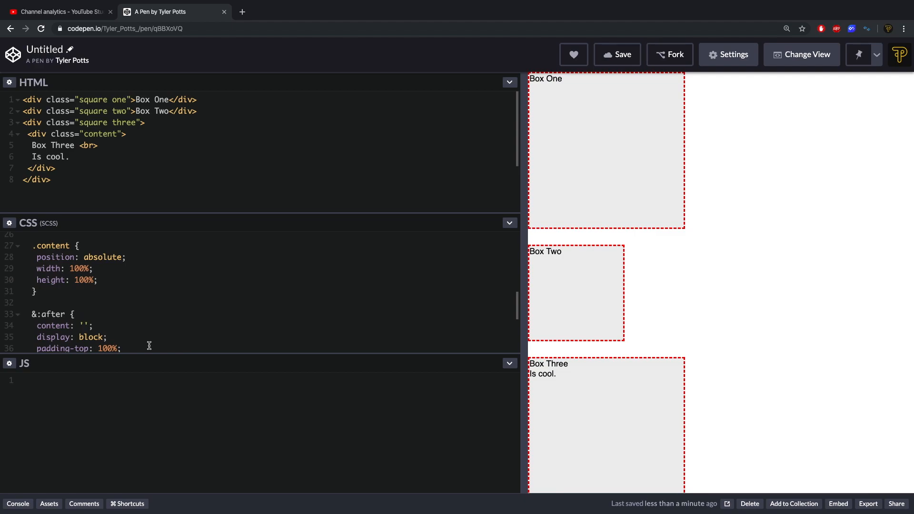
scroll(down, 3)
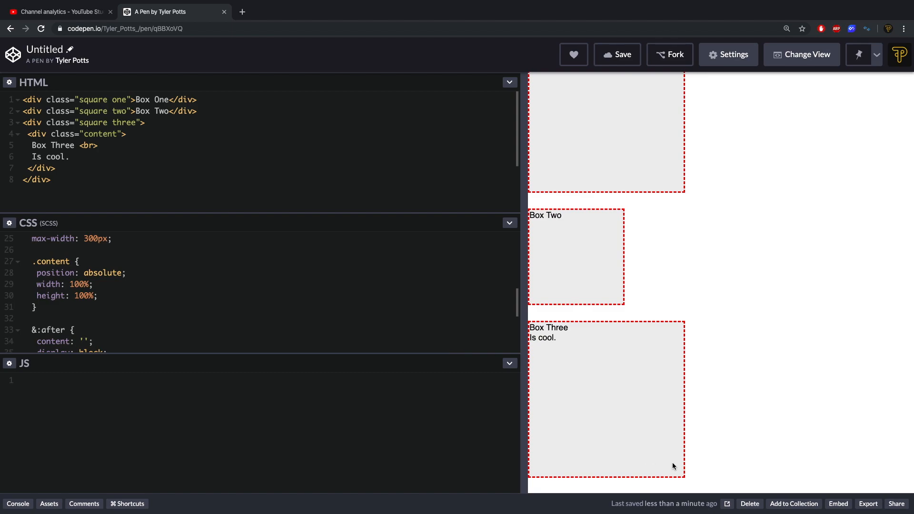
mouse_move(563, 377)
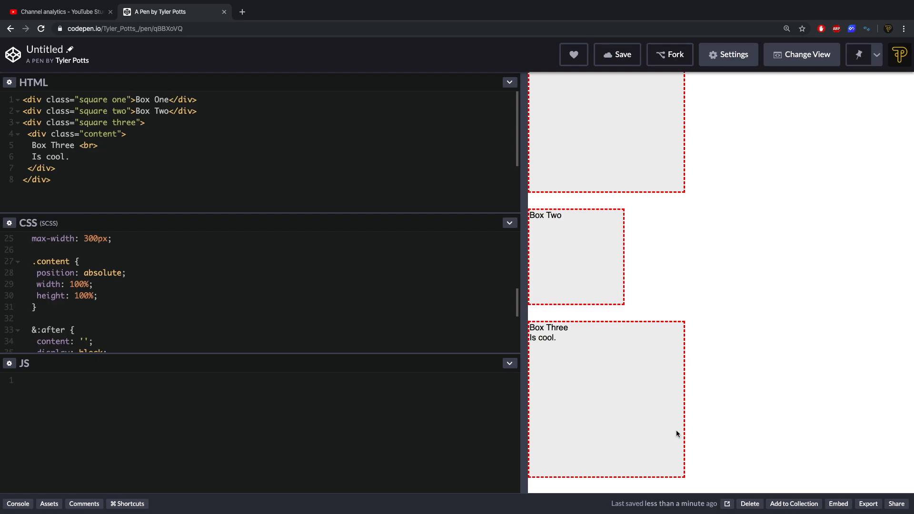
scroll(down, 3)
text(padding-top: ;)
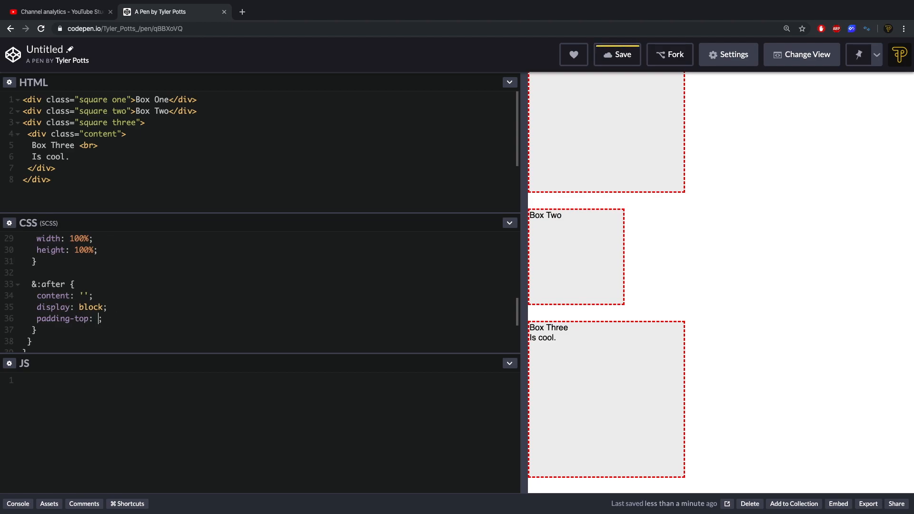
Set padding-top to calc(100% / (16/9)) for the third box's aspect ratio
text(calc)
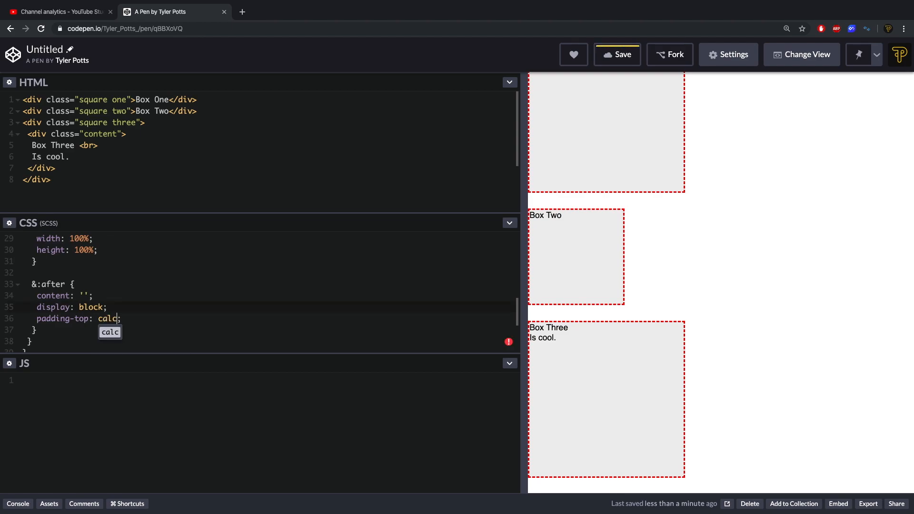
text((100%))
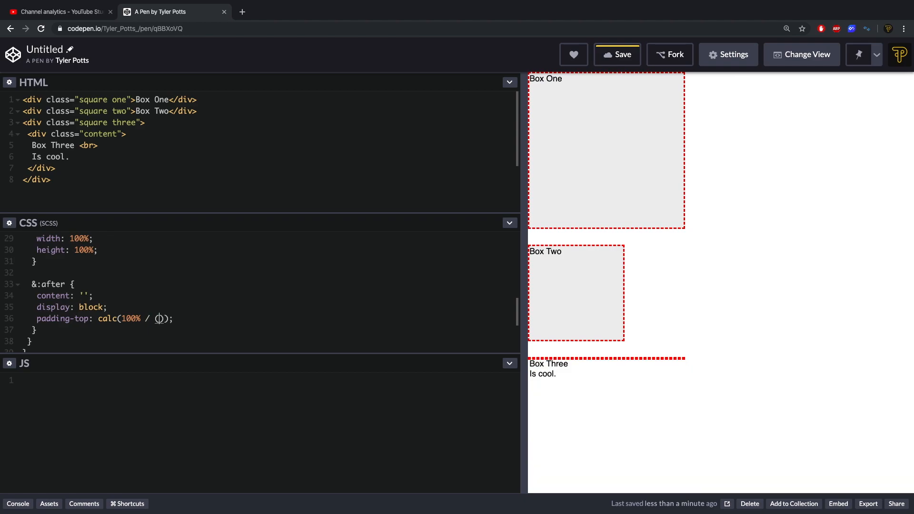
text(16/9)
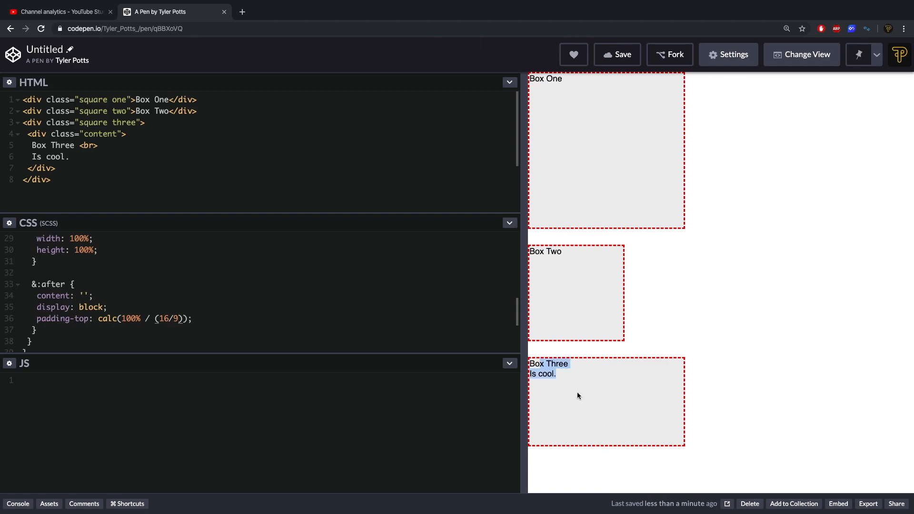
mouse_move(608, 365)
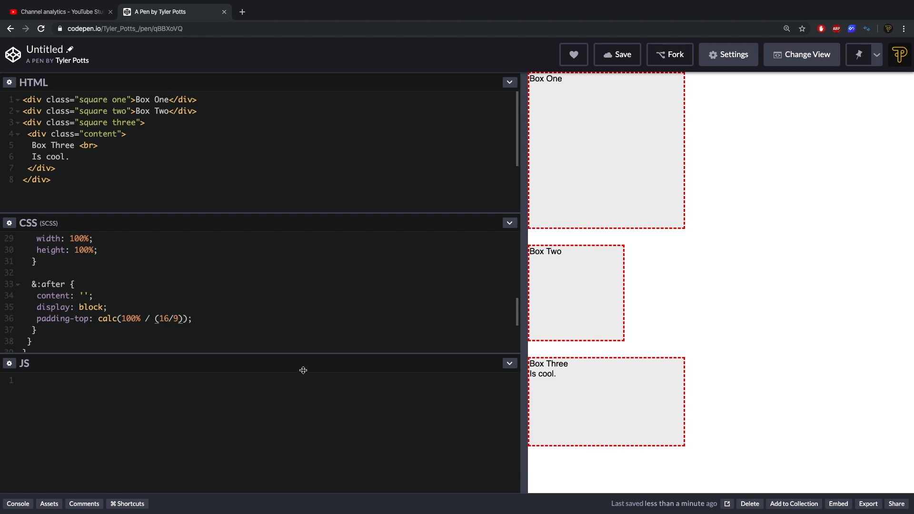
text(2)
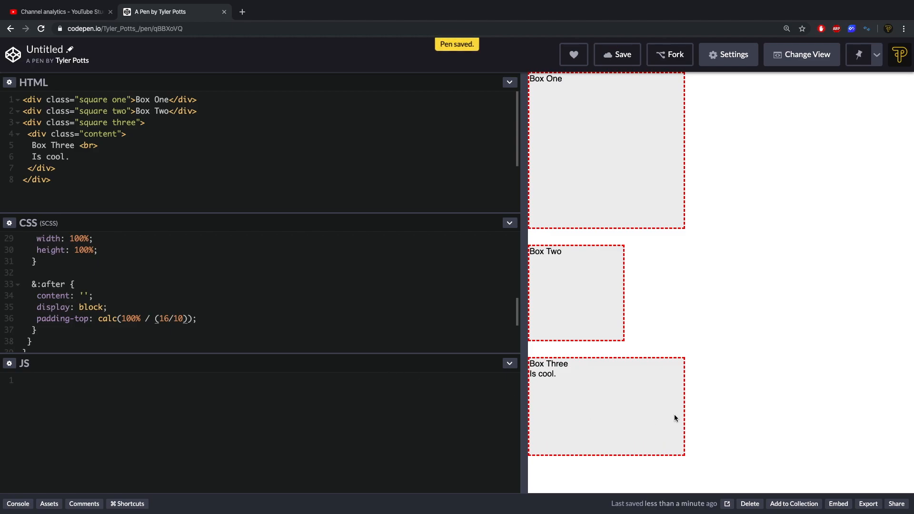
Try other ratios in the calc — 16/10, 10/16, 3/4 — watching the preview reshape
click(170, 319)
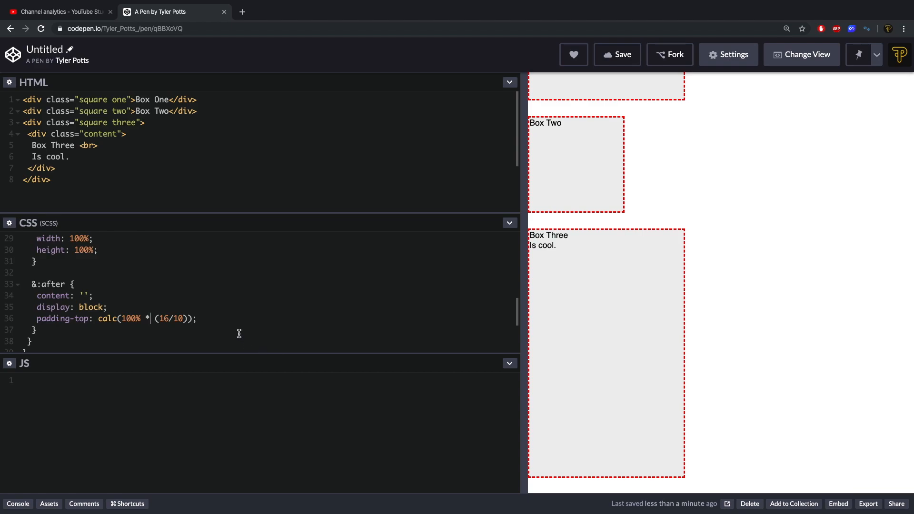
text(/)
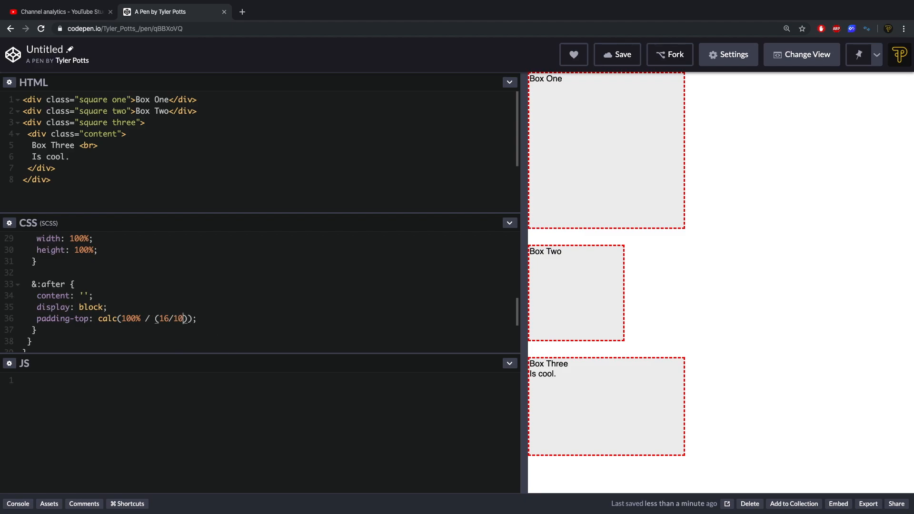
text(7)
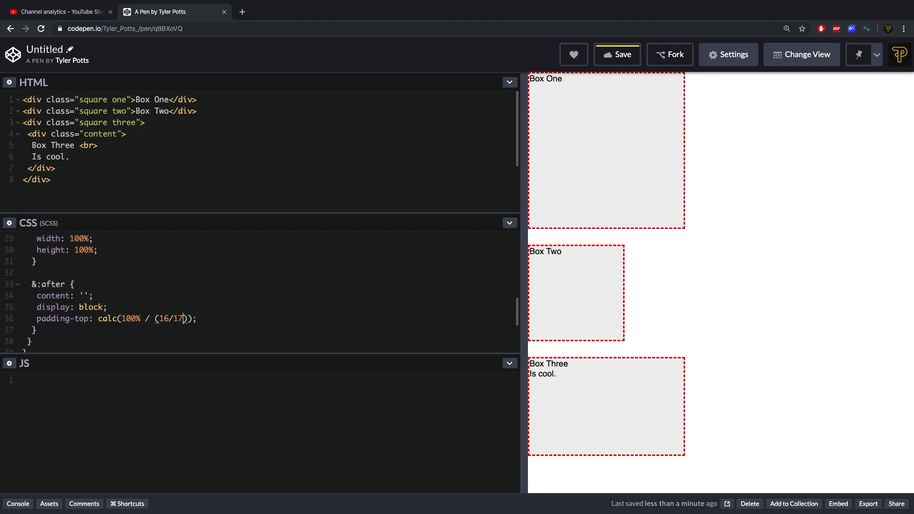
text(10/16)
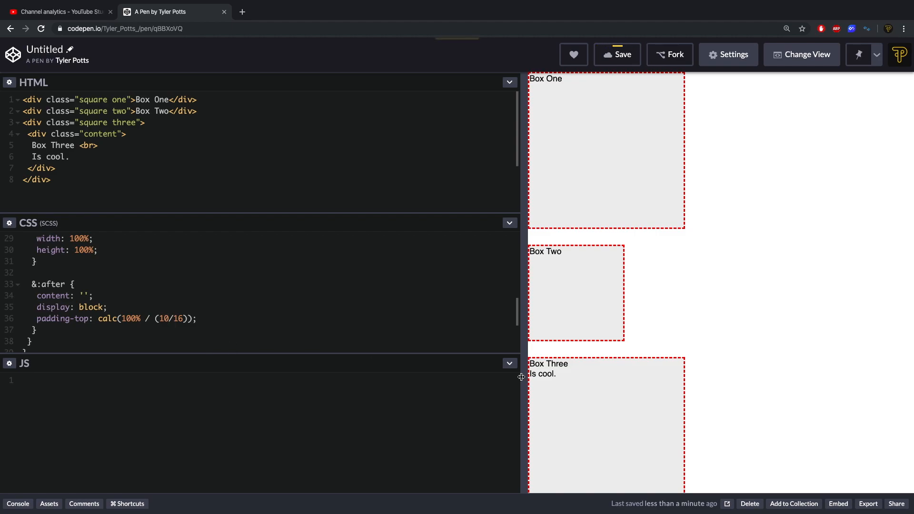
scroll(down, 3)
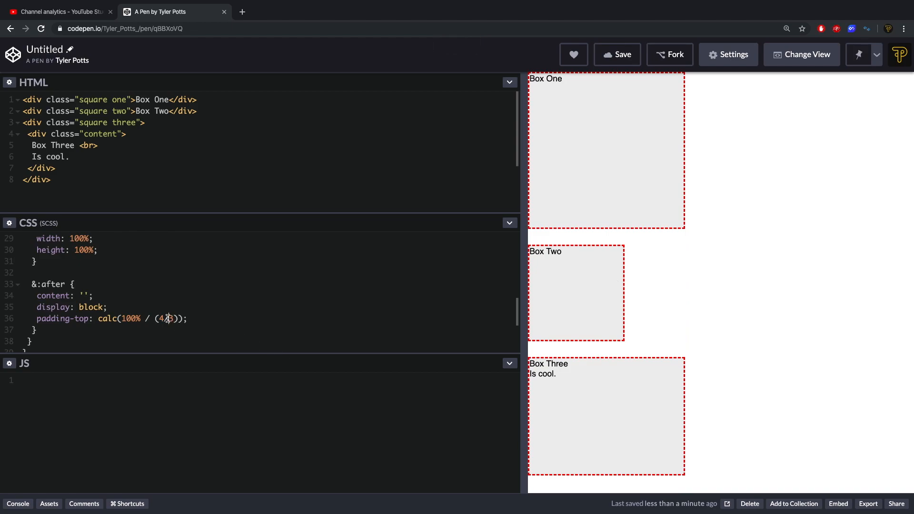
text(3/3)
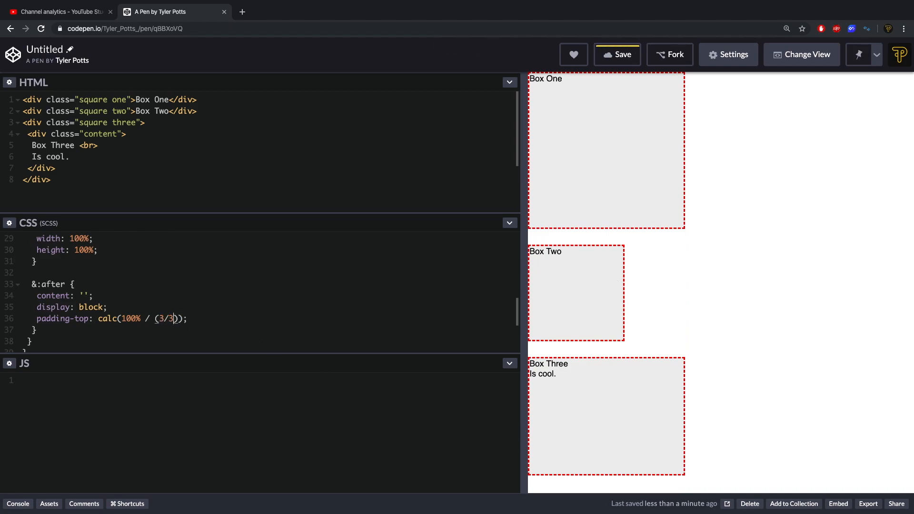
text(4)
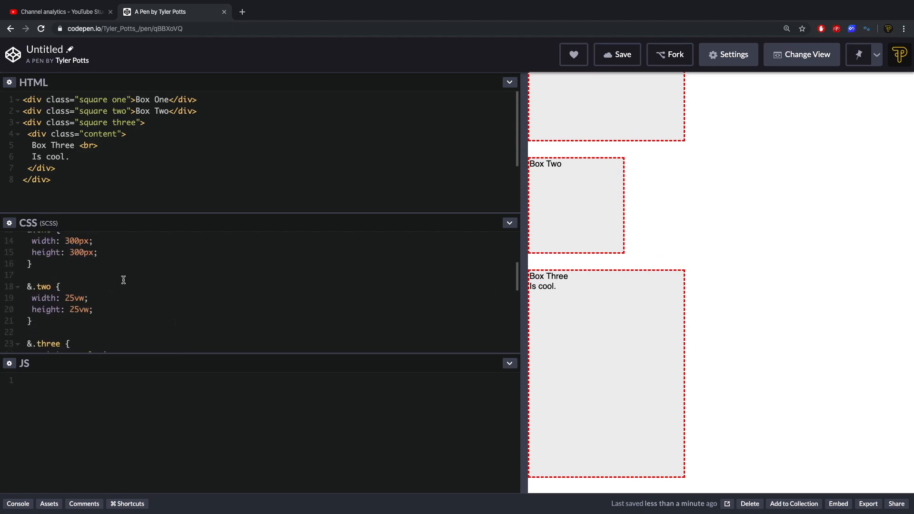
Restore the calc ratio to 16/9 and check the box scaling in the preview
scroll(down, 3)
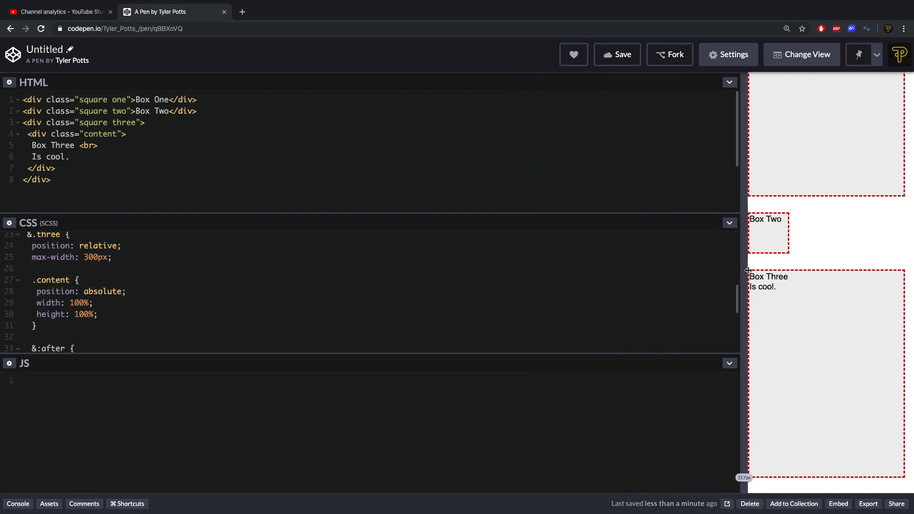
drag(745, 270, 669, 298)
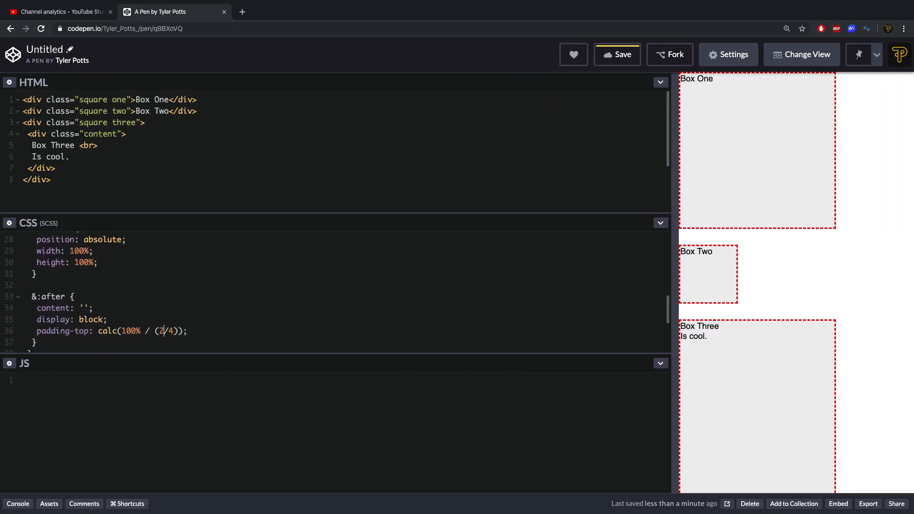
text(16)
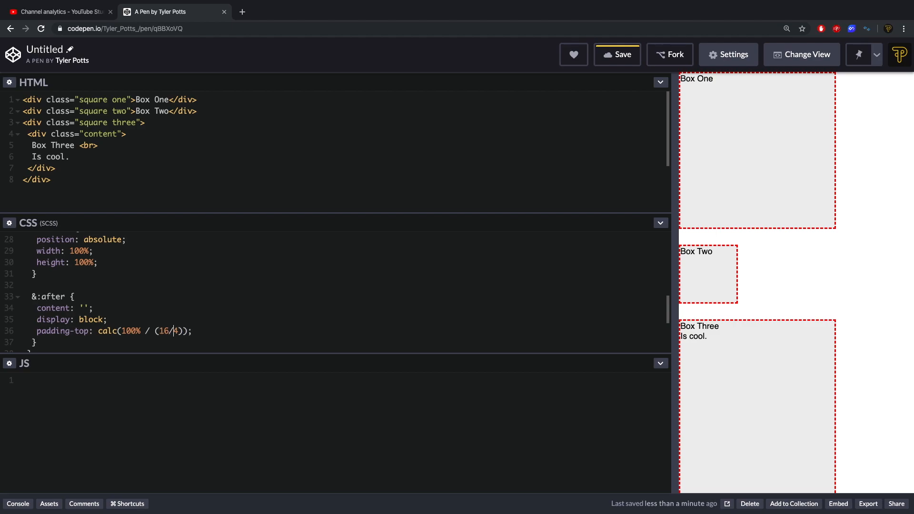
text(9)
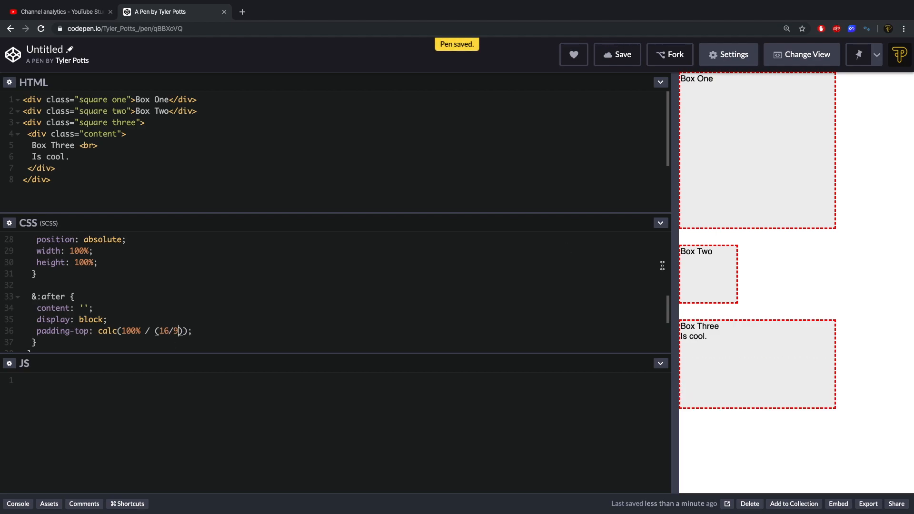
drag(678, 274, 787, 274)
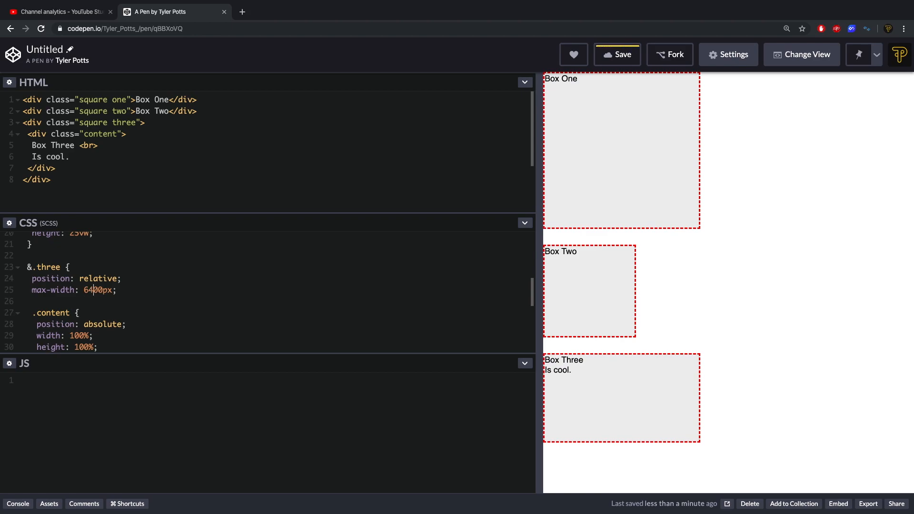
Raise &.three max-width to 640px and resize the preview to see the wider box
click(617, 55)
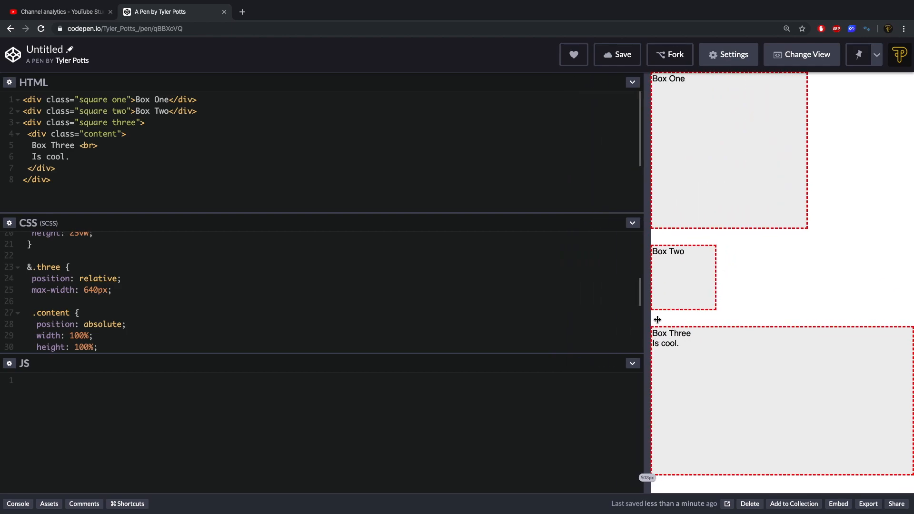
drag(657, 319, 646, 329)
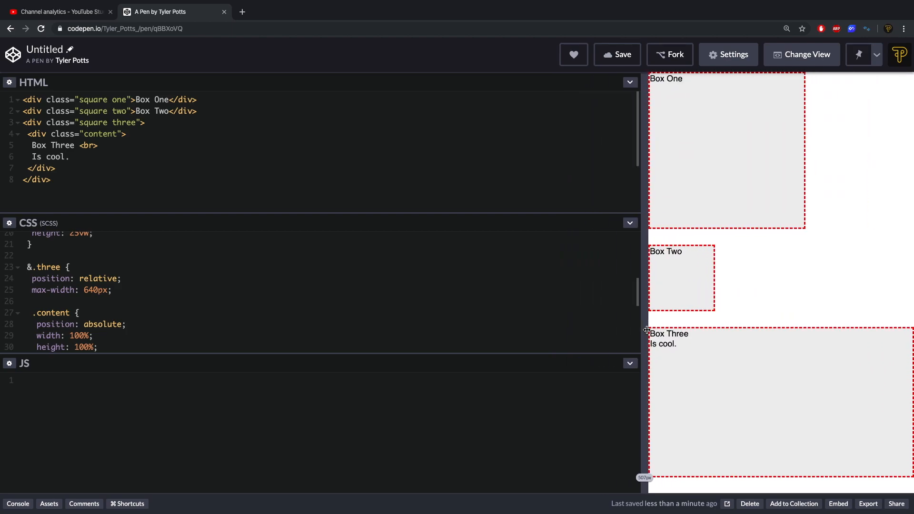